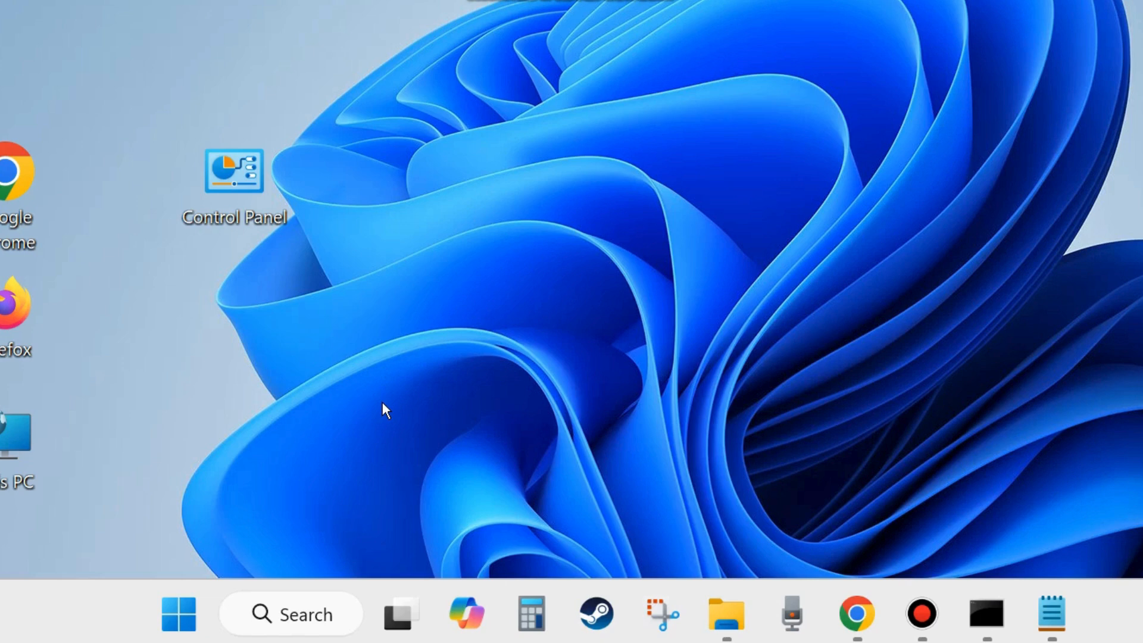
Open Settings from the Start menu and go to Privacy & security > Windows Security
{"action": "right_click", "coordinate": [177, 614]}
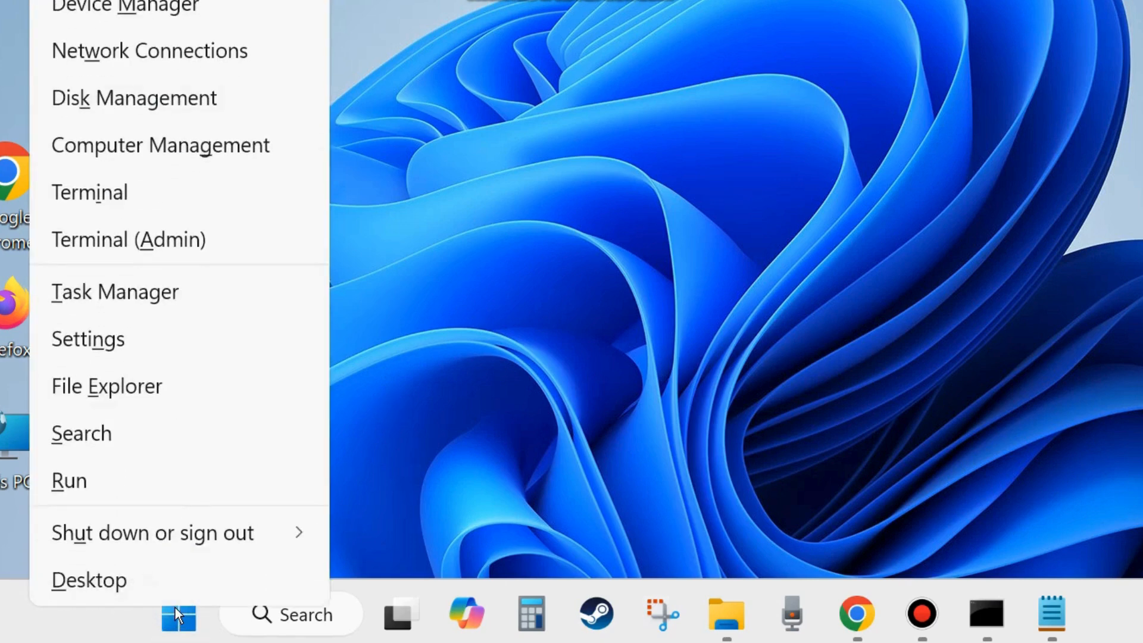
{"action": "mouse_move", "coordinate": [88, 345]}
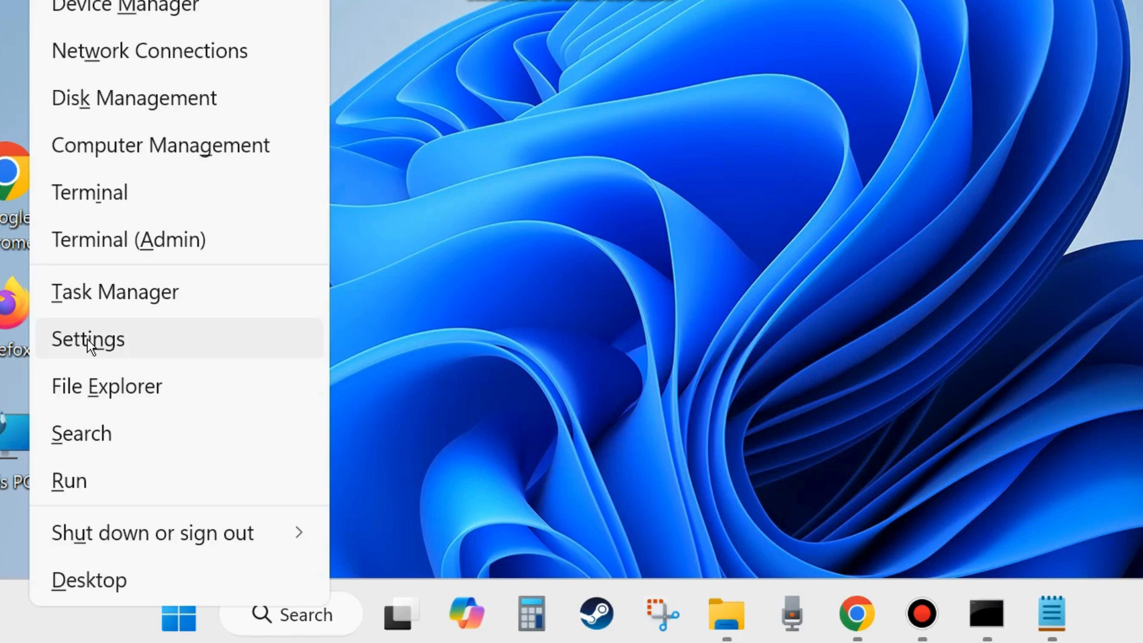
{"action": "left_click", "coordinate": [88, 339]}
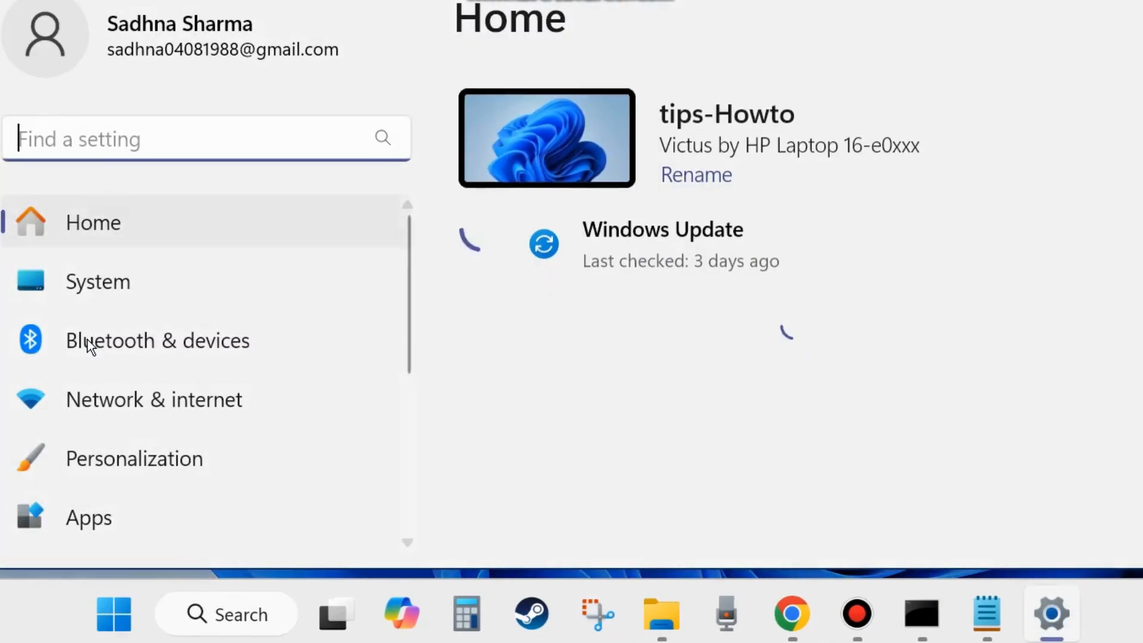
{"action": "scroll", "scroll_direction": "down", "scroll_amount": 3}
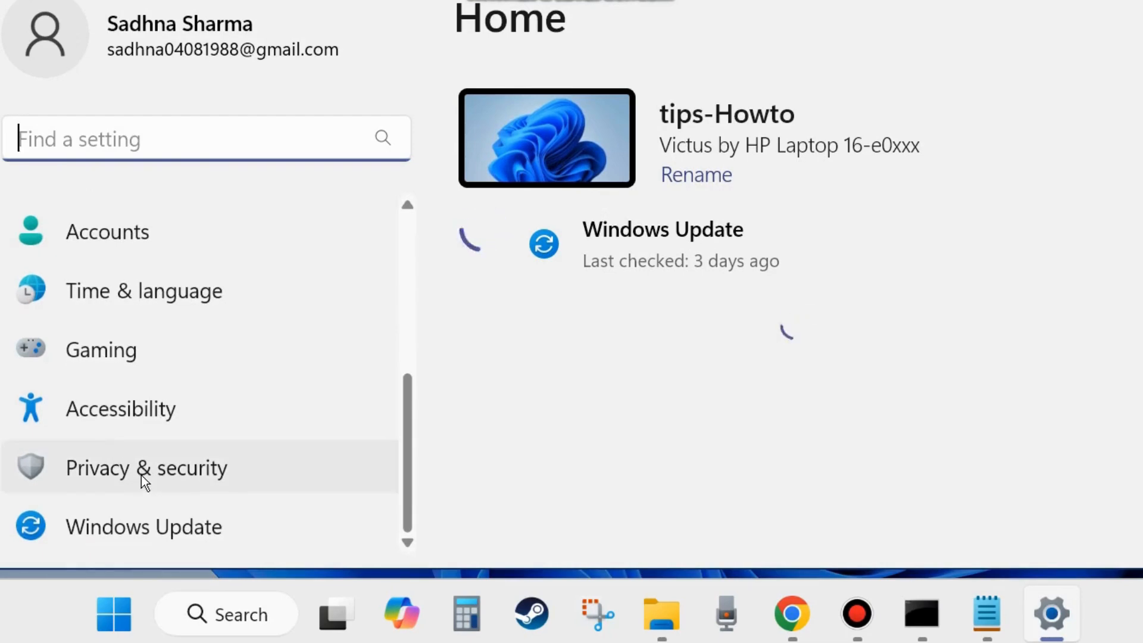
{"action": "left_click", "coordinate": [146, 468]}
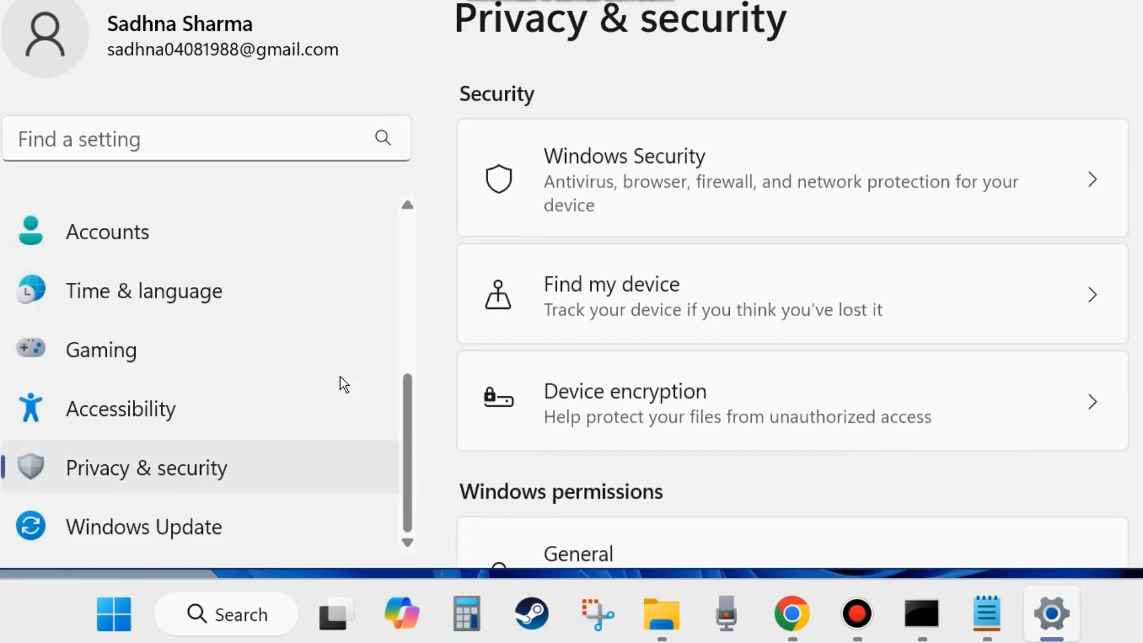
{"action": "mouse_move", "coordinate": [641, 182]}
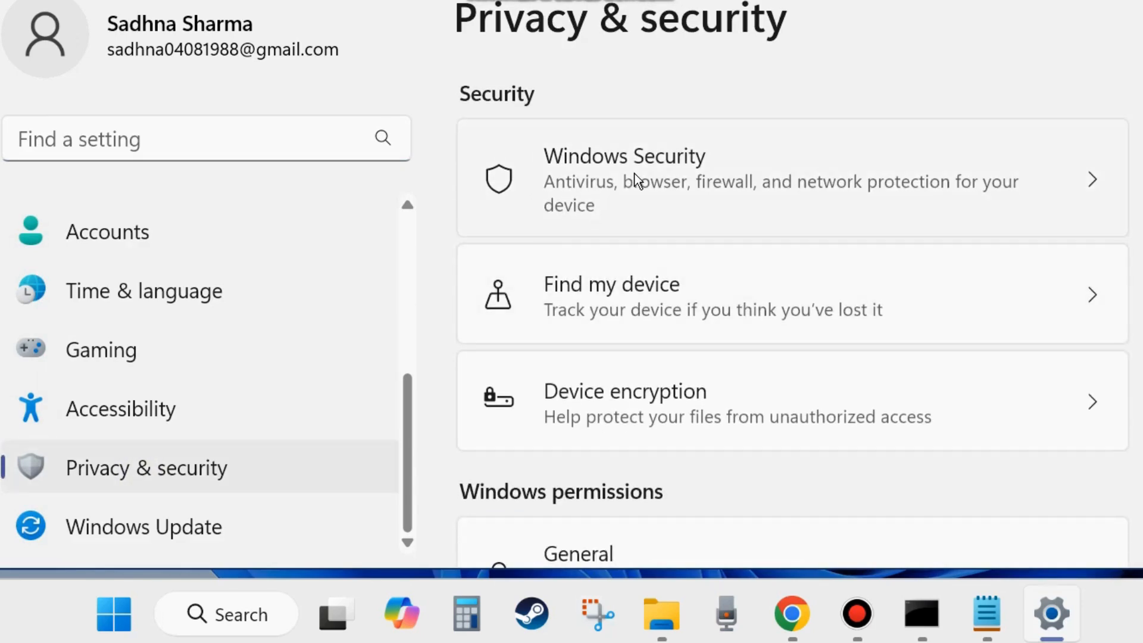
{"action": "left_click", "coordinate": [634, 179]}
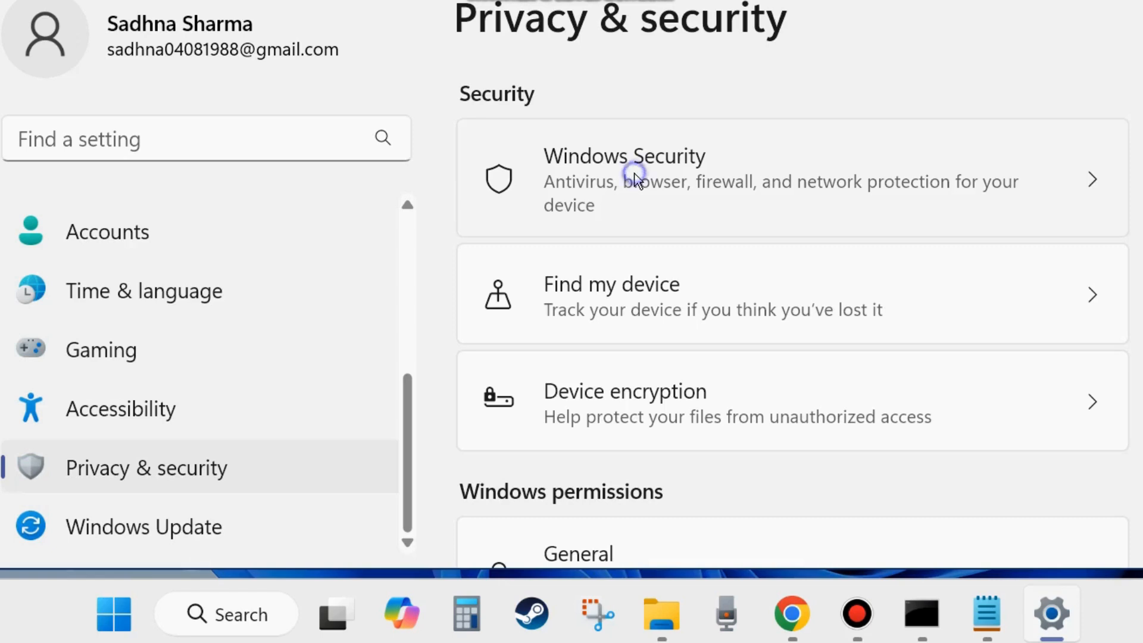
{"action": "left_click", "coordinate": [637, 178]}
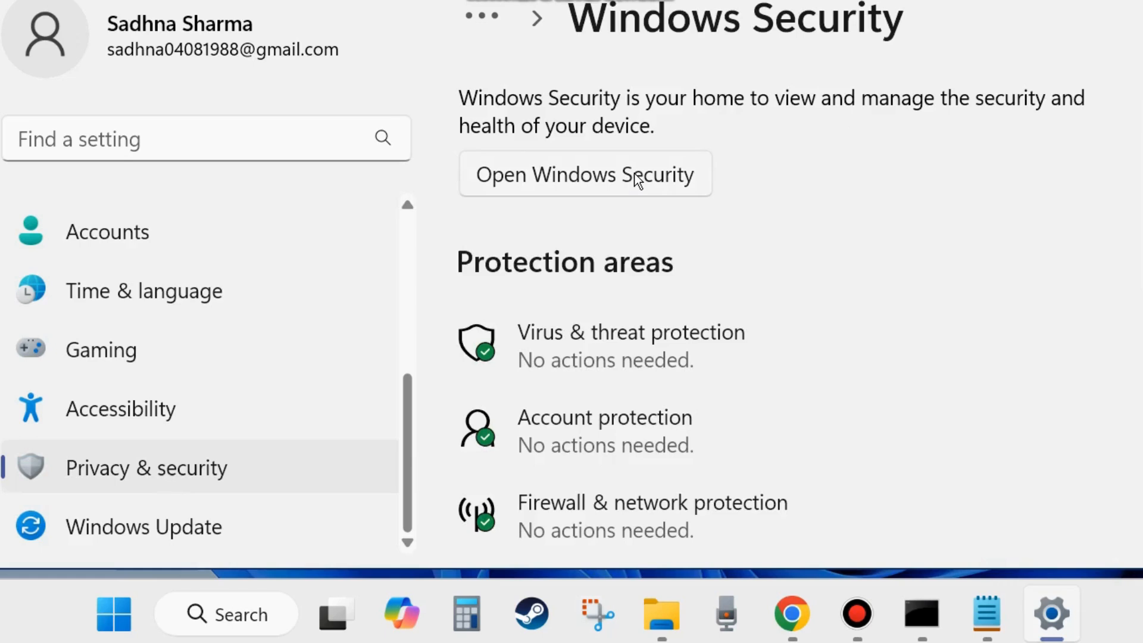
{"action": "mouse_move", "coordinate": [570, 353]}
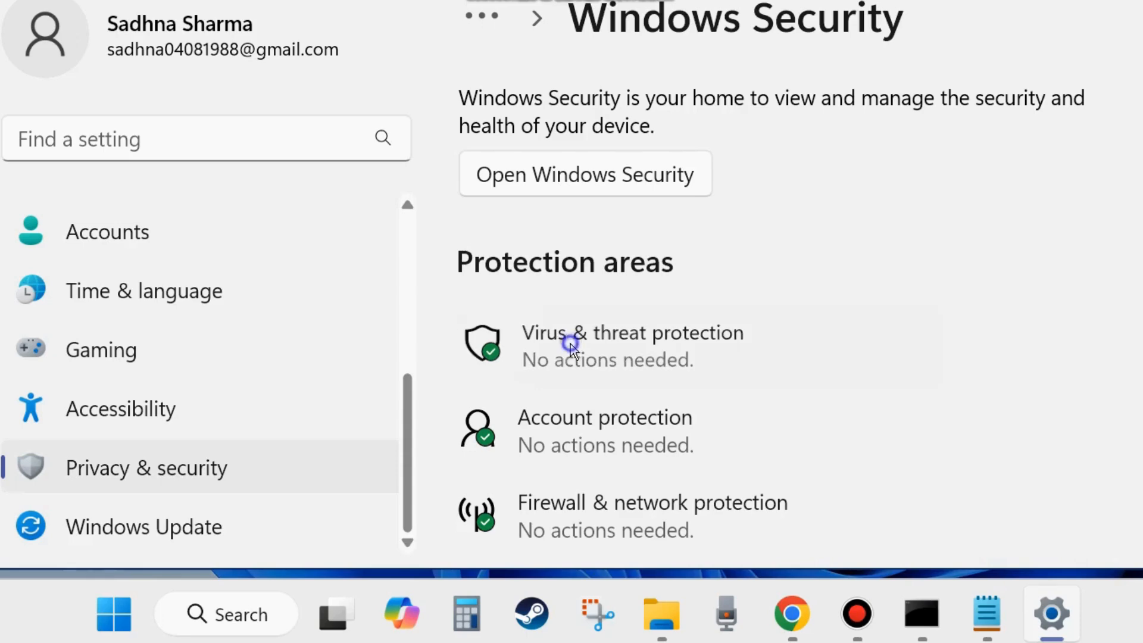
Select Full scan under Virus & threat protection scan options
{"action": "left_click", "coordinate": [573, 349]}
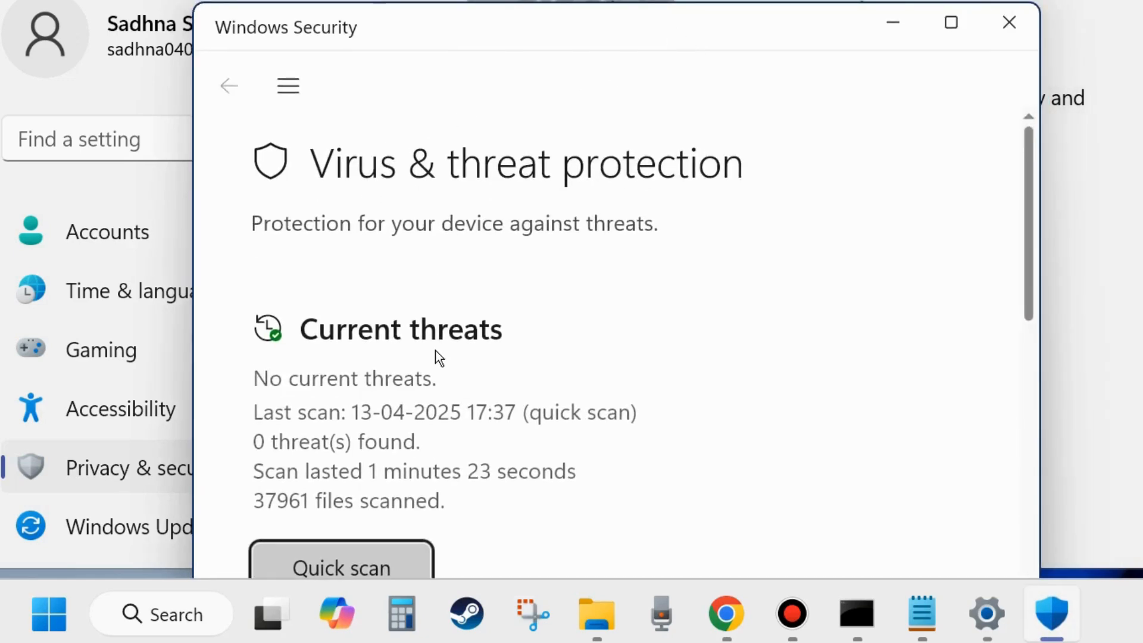
{"action": "scroll", "scroll_direction": "down", "scroll_amount": 3}
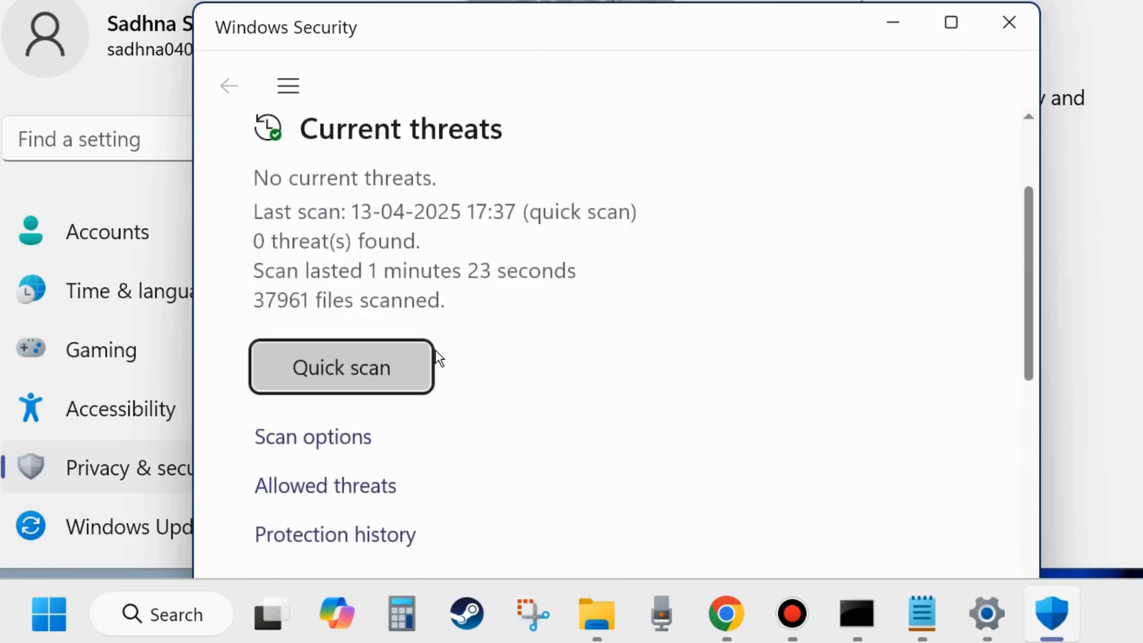
{"action": "scroll", "scroll_direction": "down", "scroll_amount": 3}
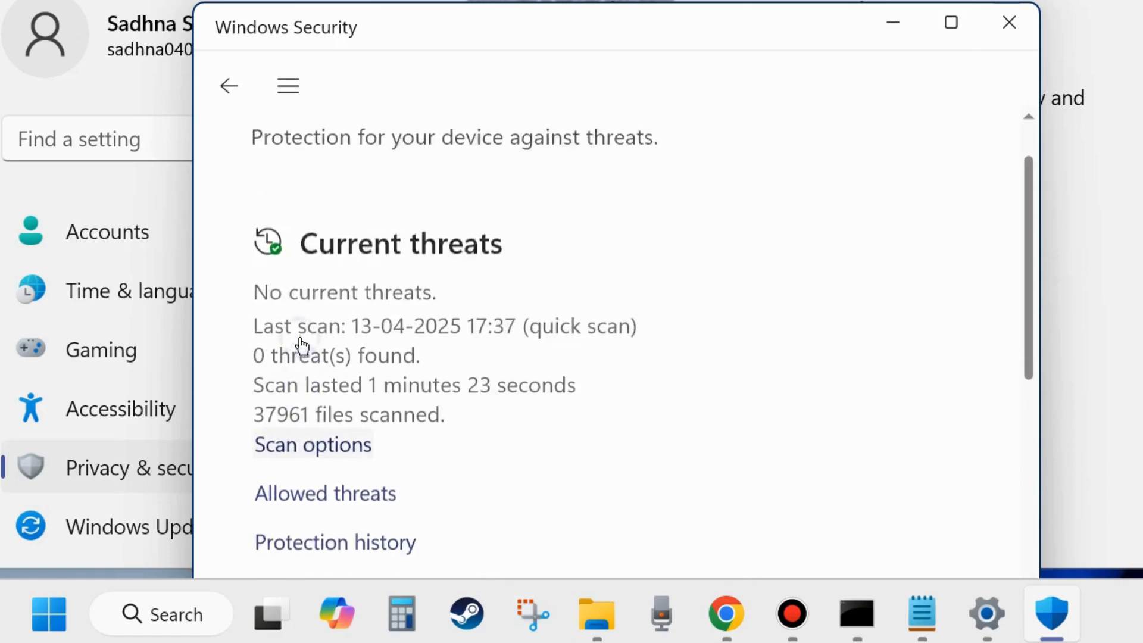
{"action": "left_click", "coordinate": [312, 444]}
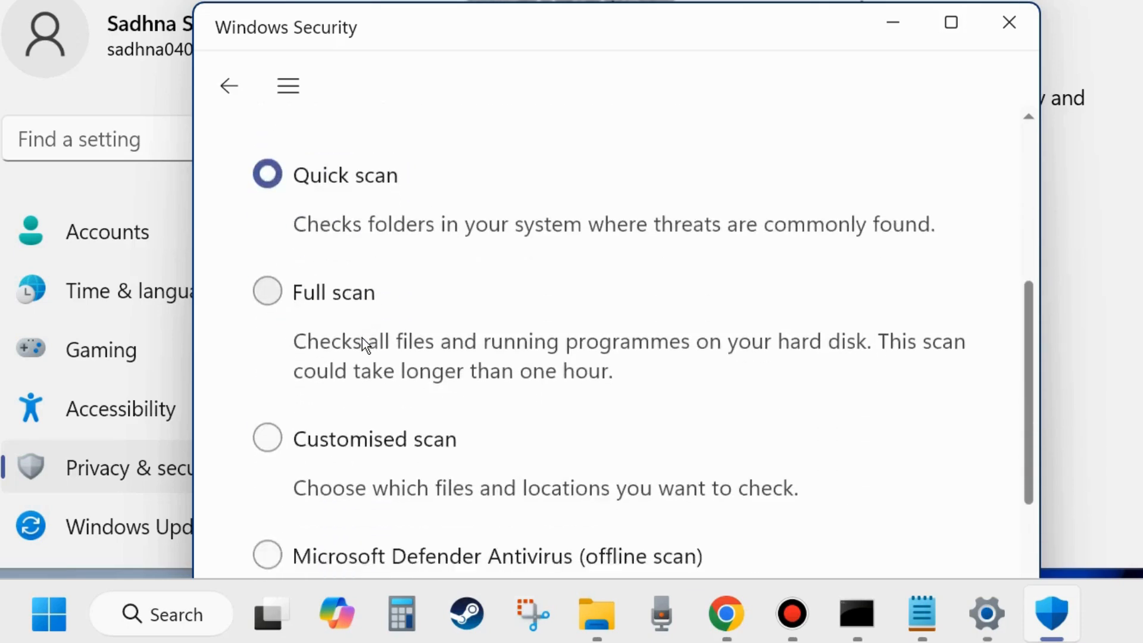
{"action": "scroll", "scroll_direction": "down", "scroll_amount": 3}
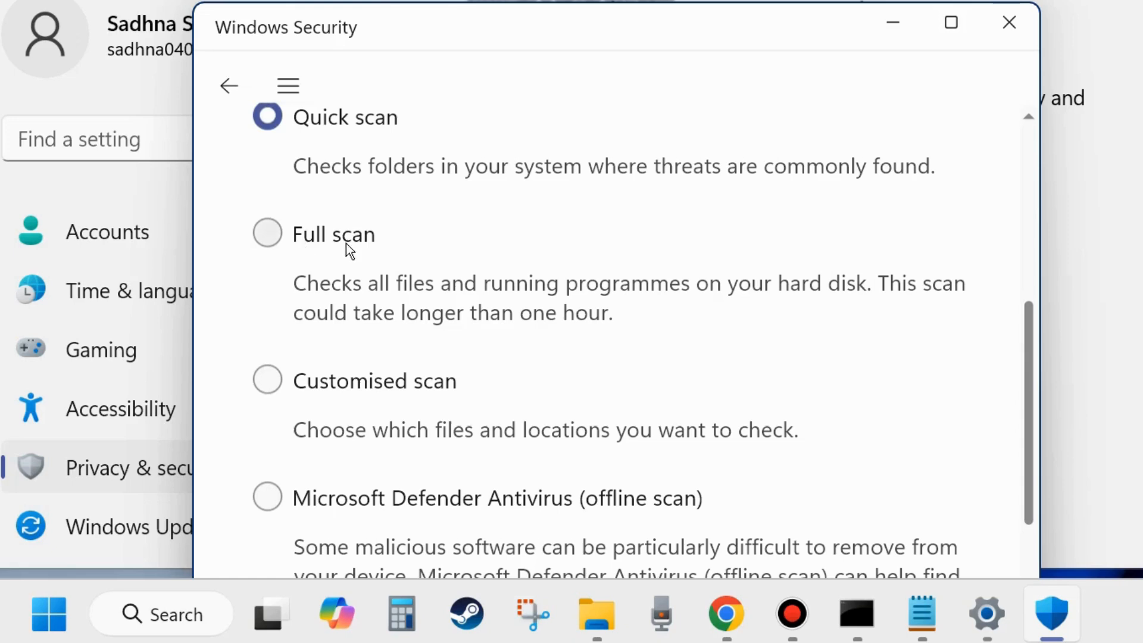
{"action": "mouse_move", "coordinate": [317, 399]}
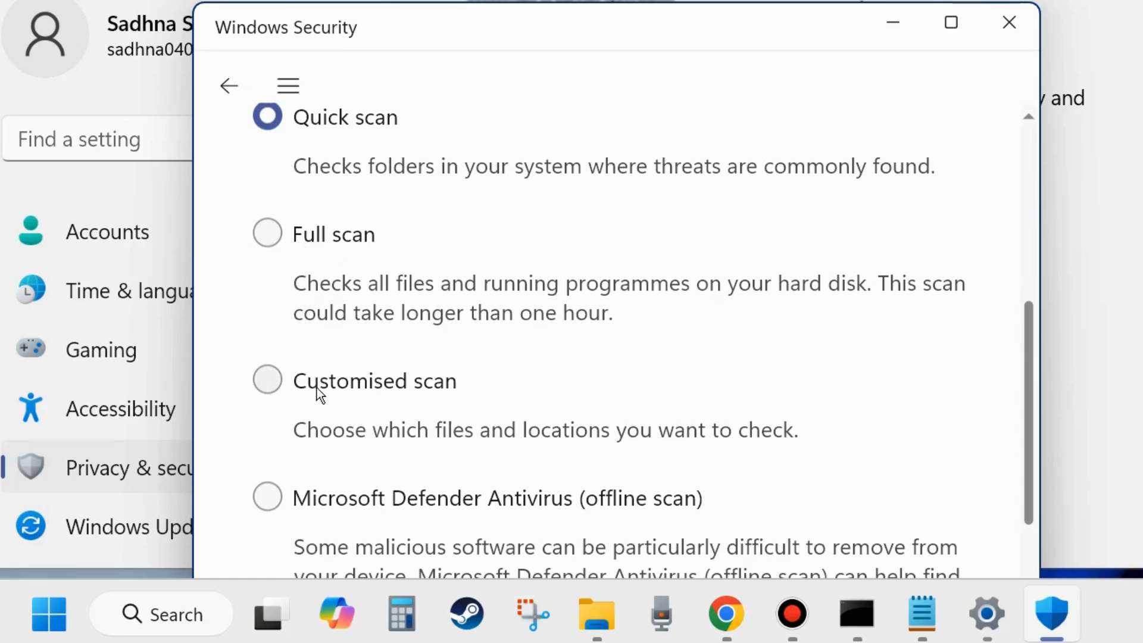
{"action": "mouse_move", "coordinate": [336, 520]}
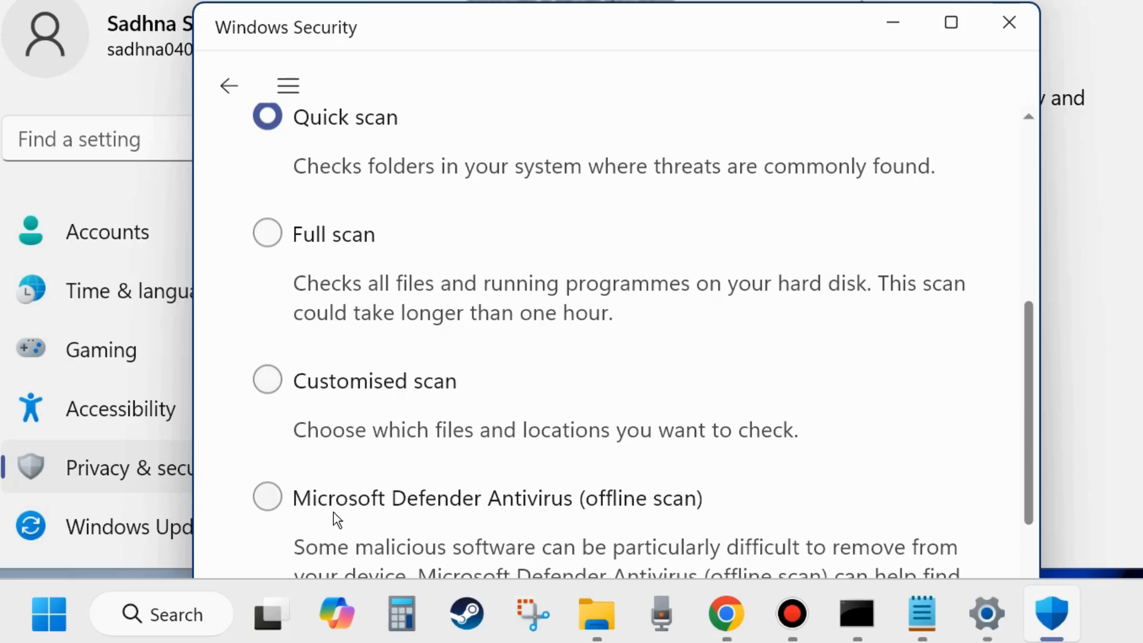
{"action": "mouse_move", "coordinate": [619, 520]}
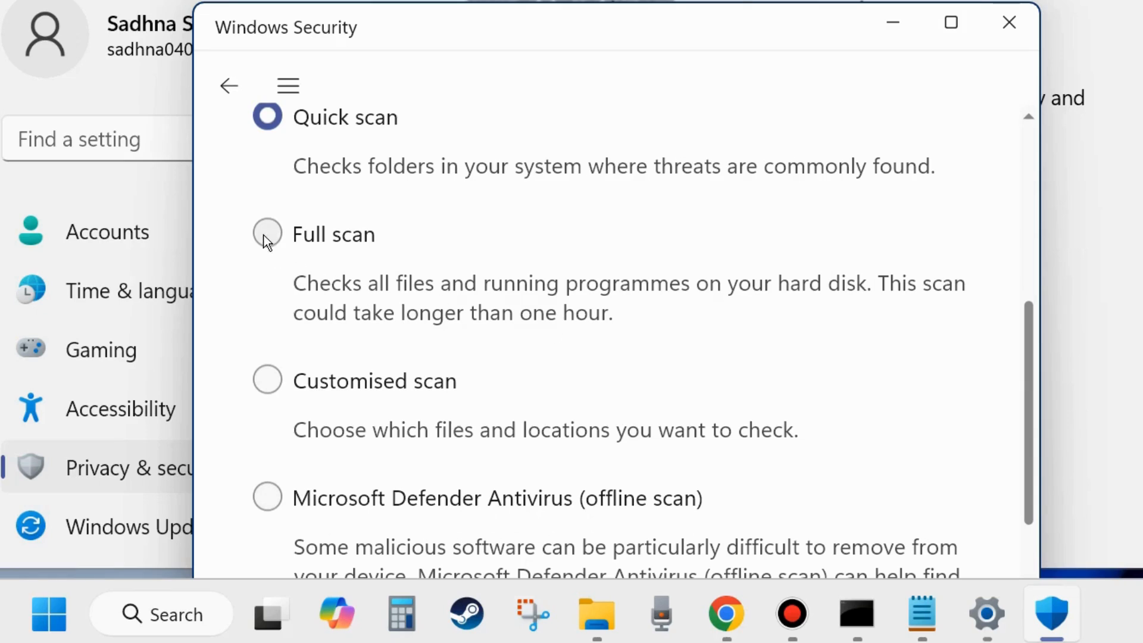
{"action": "left_click", "coordinate": [267, 234]}
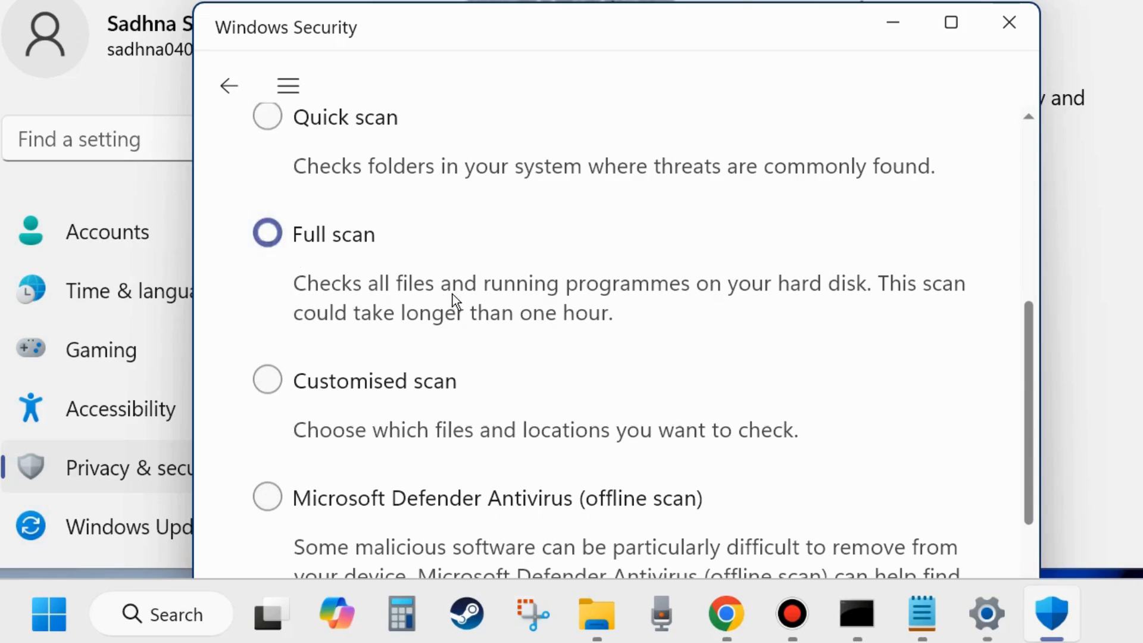
{"action": "mouse_move", "coordinate": [849, 306]}
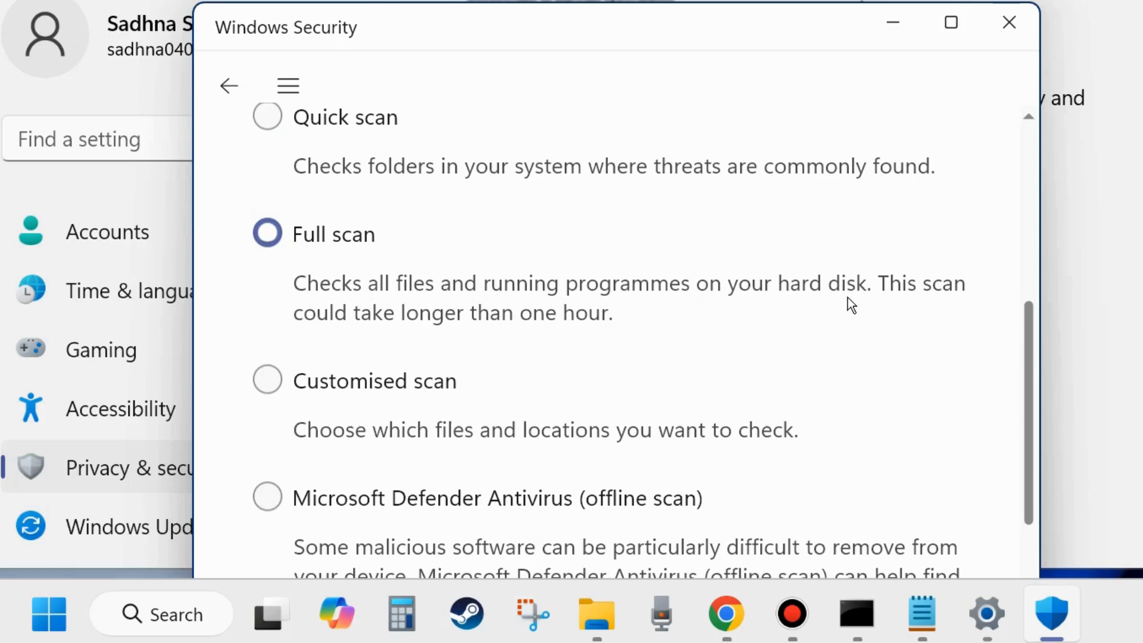
{"action": "mouse_move", "coordinate": [425, 332]}
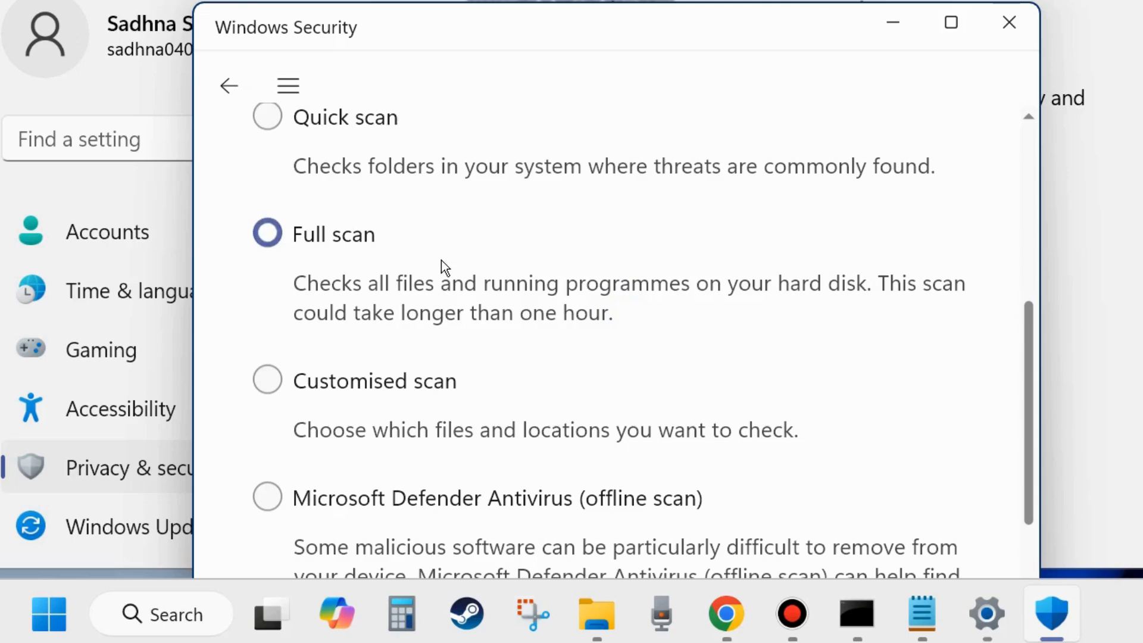
{"action": "scroll", "scroll_direction": "down", "scroll_amount": 3}
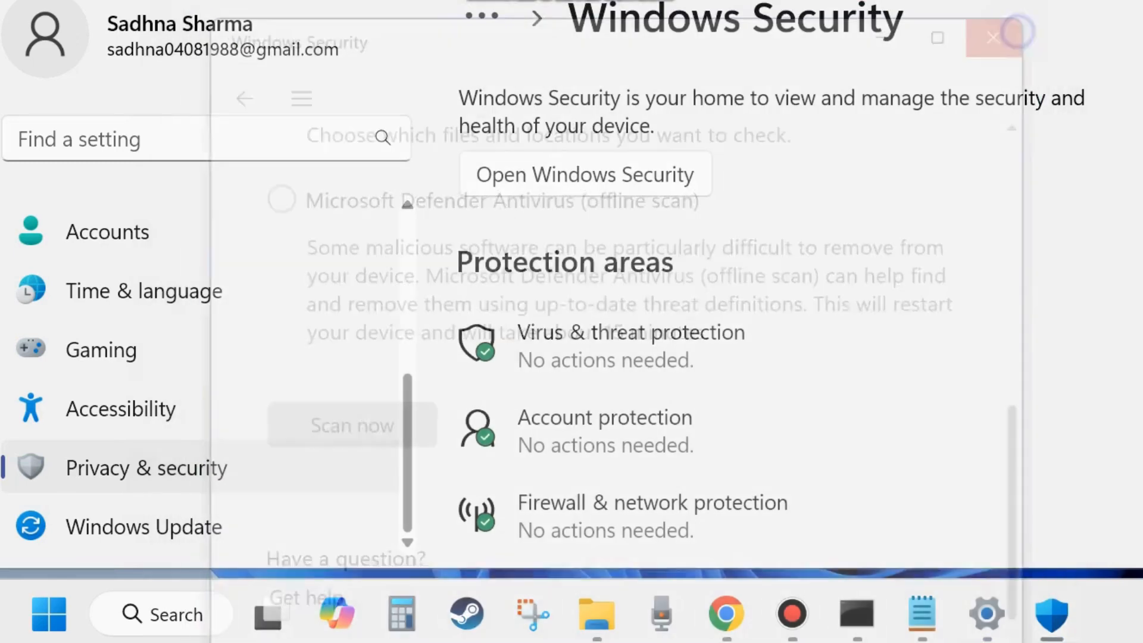
Close Settings and run the Command Prompt search result as administrator
{"action": "left_click", "coordinate": [989, 37]}
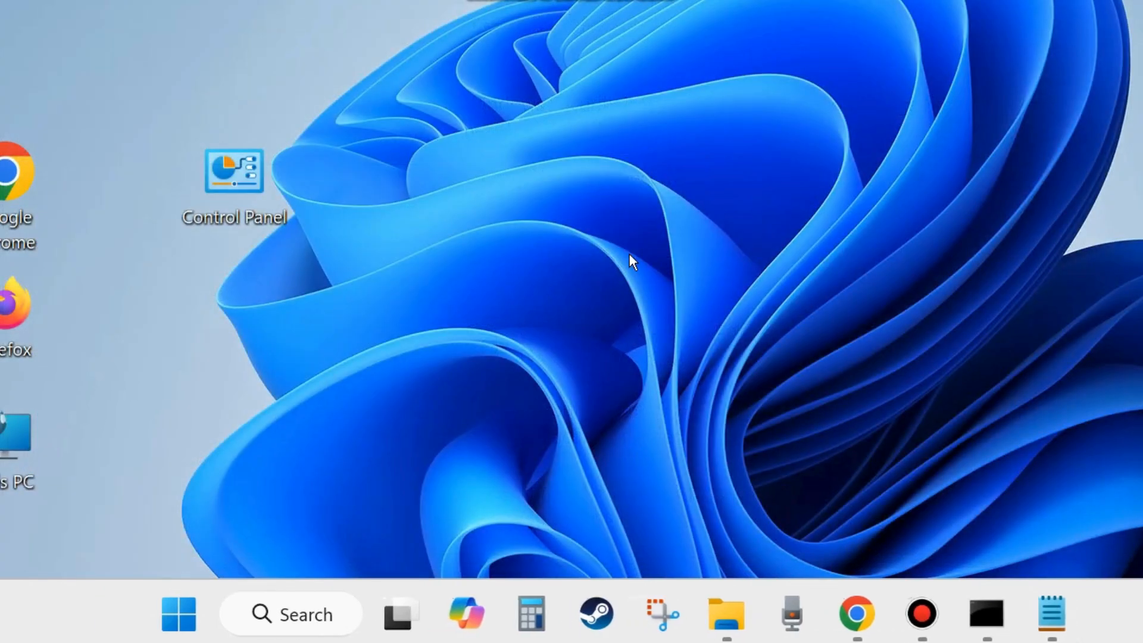
{"action": "mouse_move", "coordinate": [493, 322]}
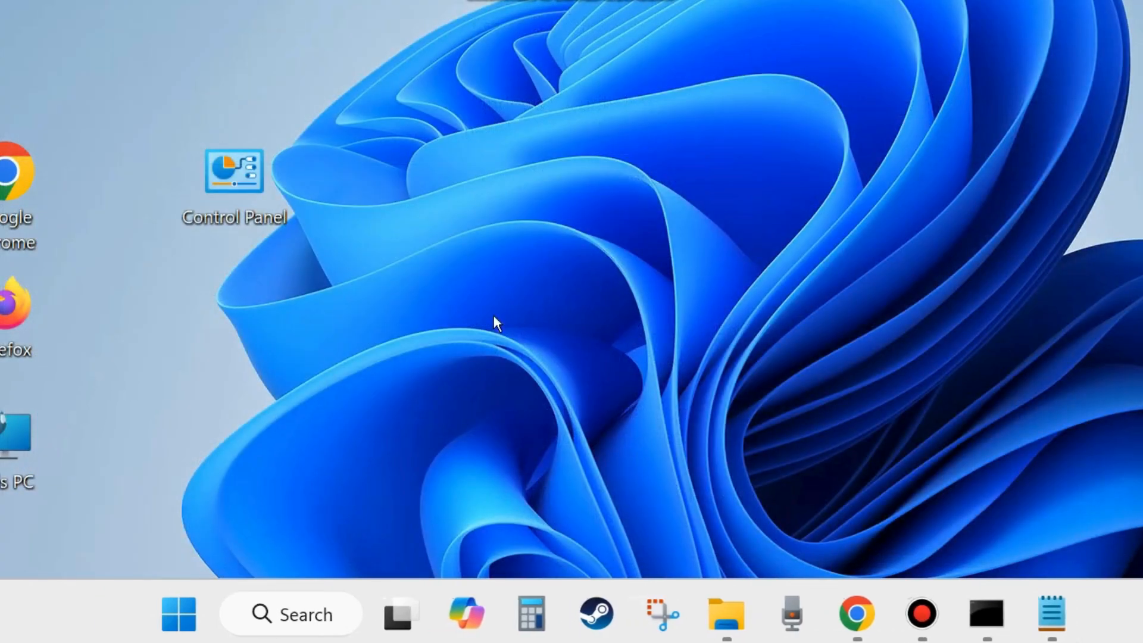
{"action": "left_click", "coordinate": [291, 630]}
{"action": "type", "text": "cmd"}
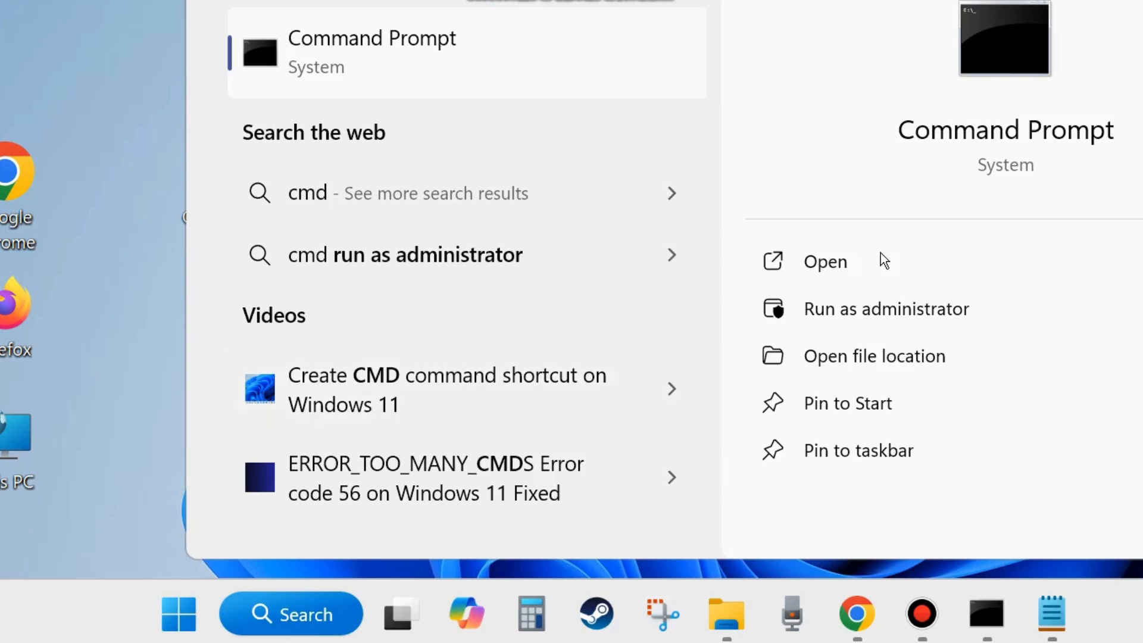
{"action": "mouse_move", "coordinate": [1009, 182]}
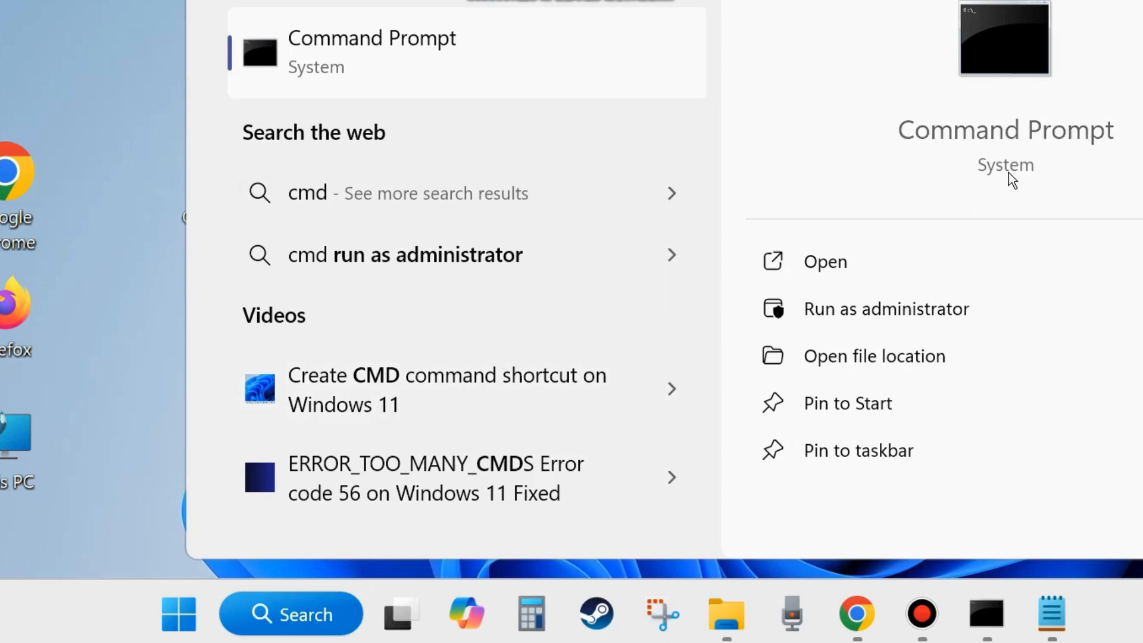
{"action": "mouse_move", "coordinate": [883, 329]}
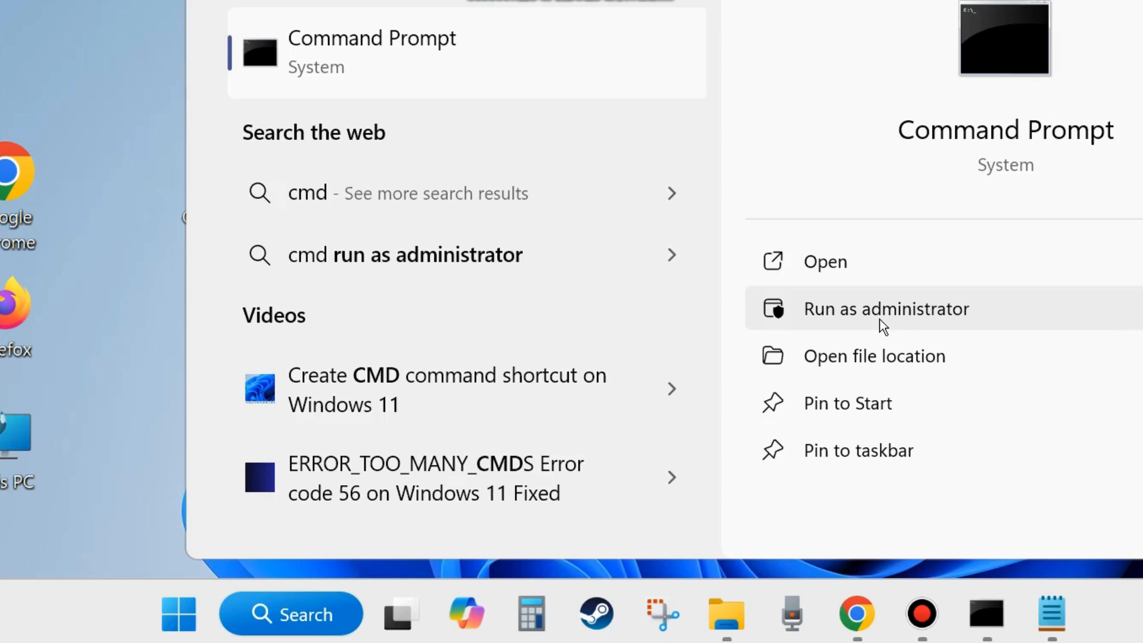
{"action": "left_click", "coordinate": [886, 309]}
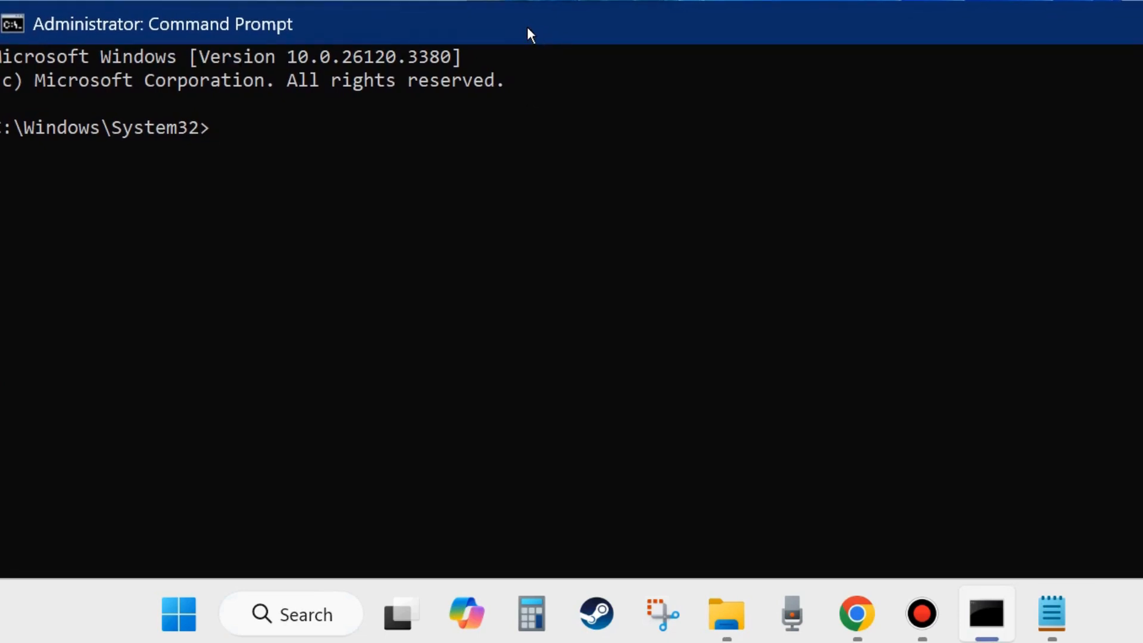
{"action": "mouse_move", "coordinate": [548, 37]}
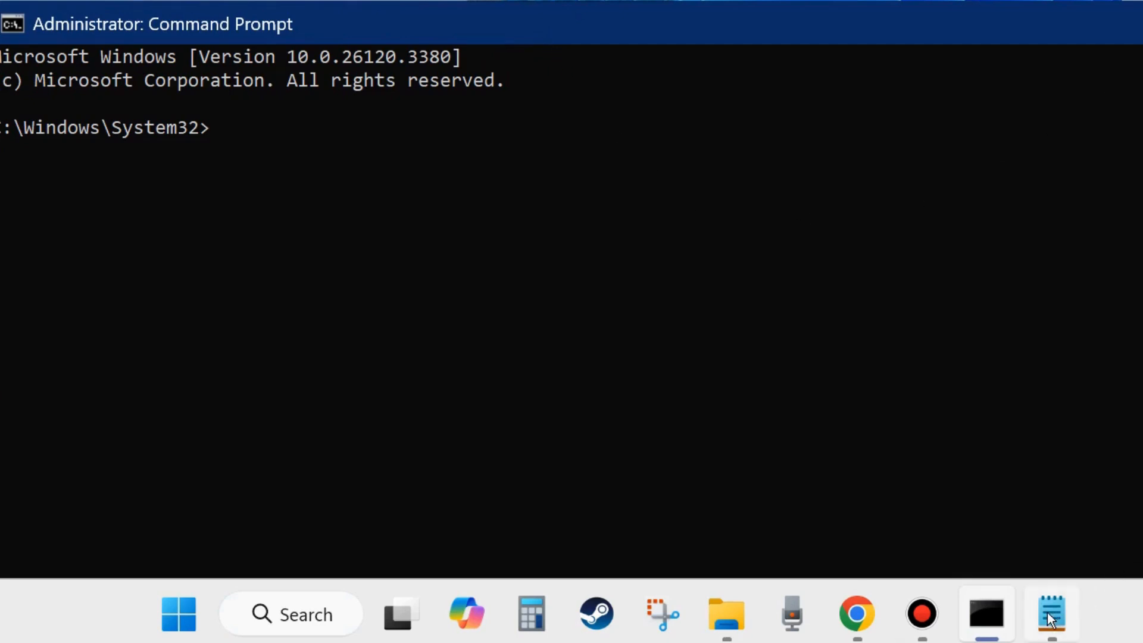
Bring forward the Notepad notes listing the scanhealth, checkhealth and restorehealth DISM commands
{"action": "left_click", "coordinate": [1051, 613]}
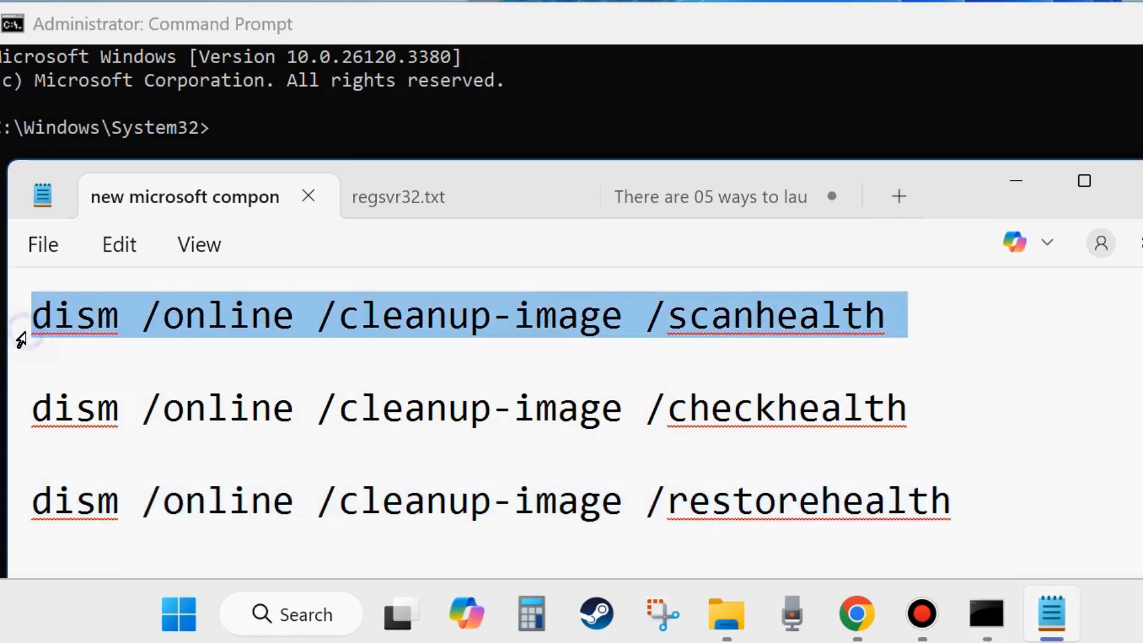
{"action": "mouse_move", "coordinate": [779, 344]}
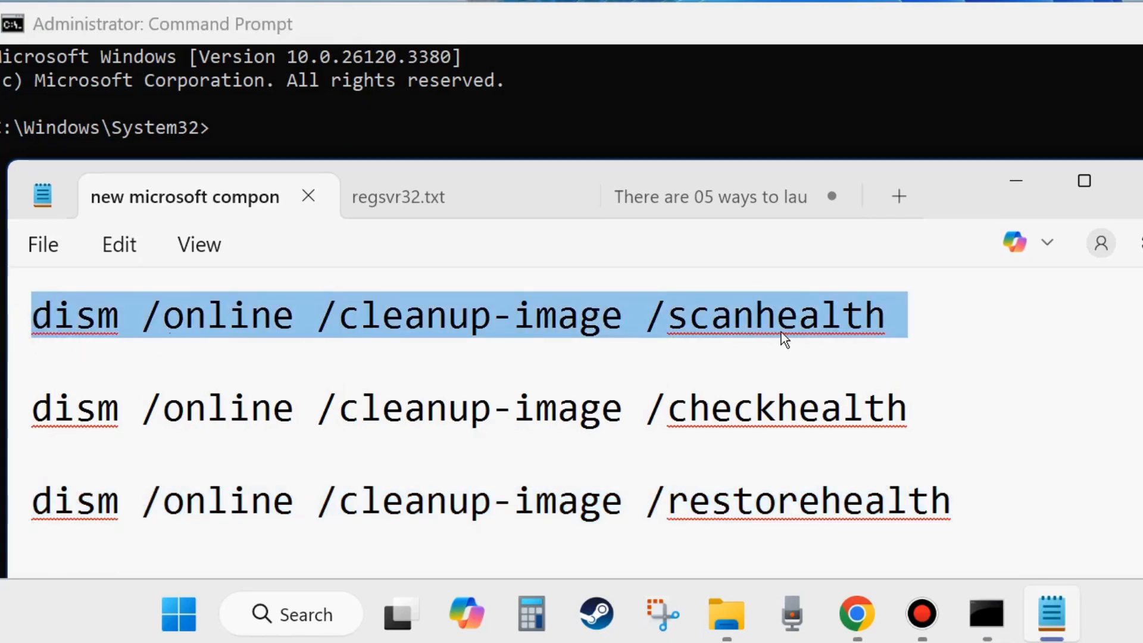
{"action": "mouse_move", "coordinate": [13, 425]}
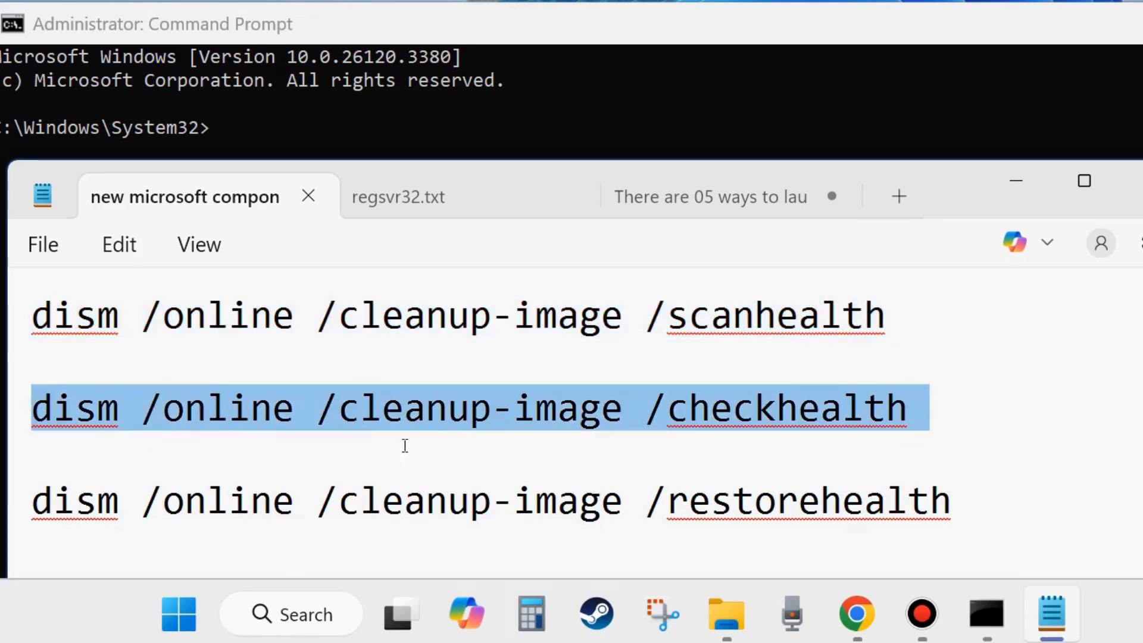
{"action": "mouse_move", "coordinate": [839, 448]}
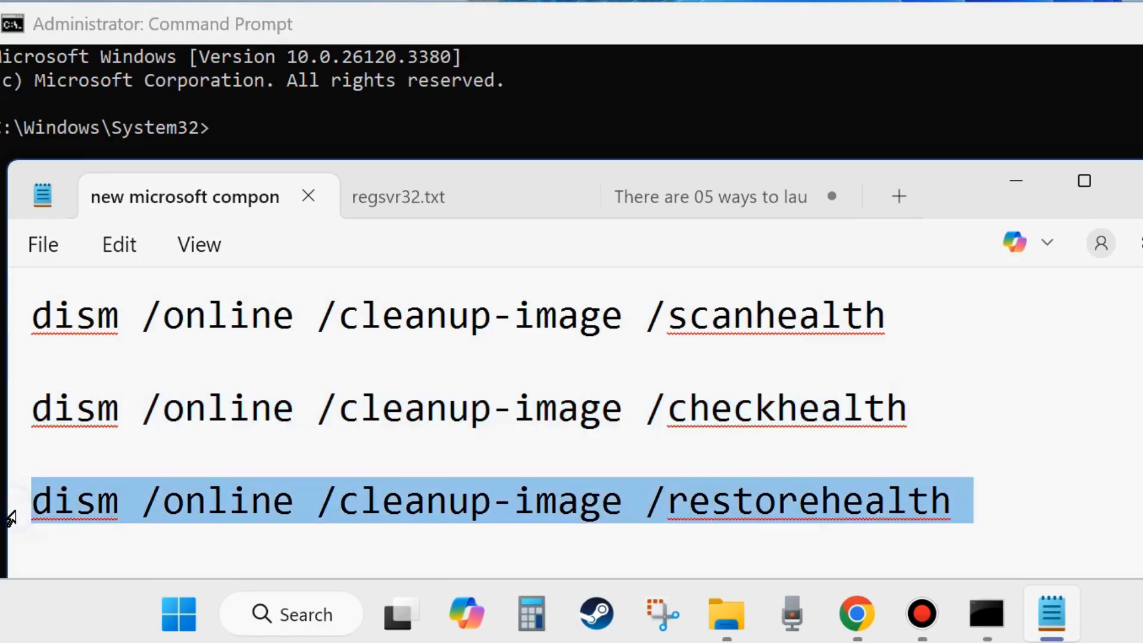
{"action": "mouse_move", "coordinate": [791, 546]}
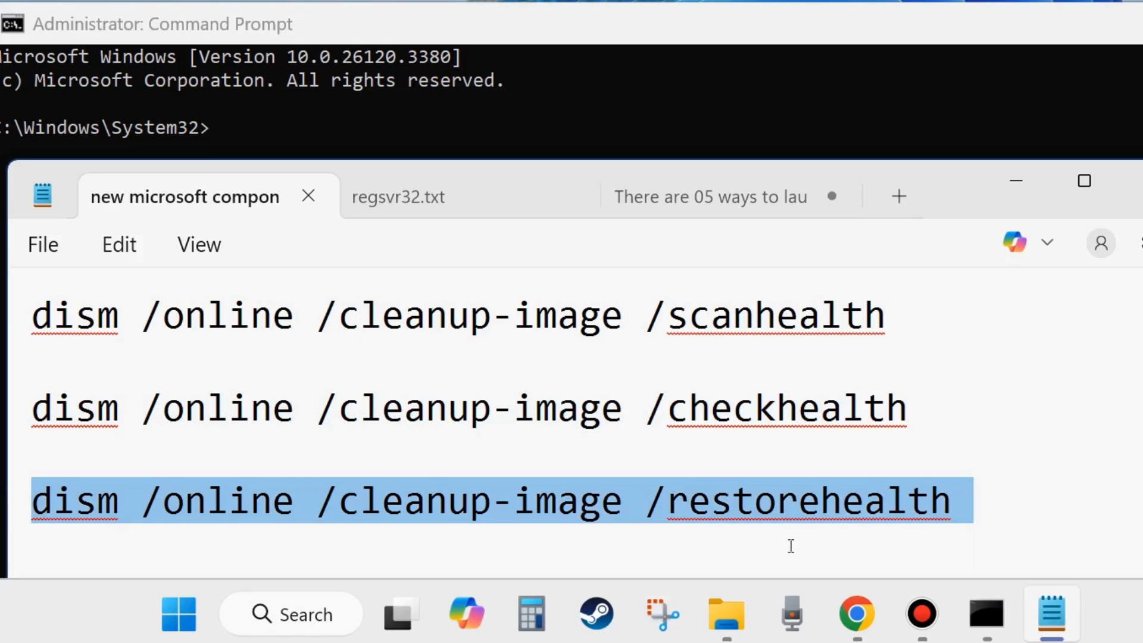
{"action": "mouse_move", "coordinate": [946, 543]}
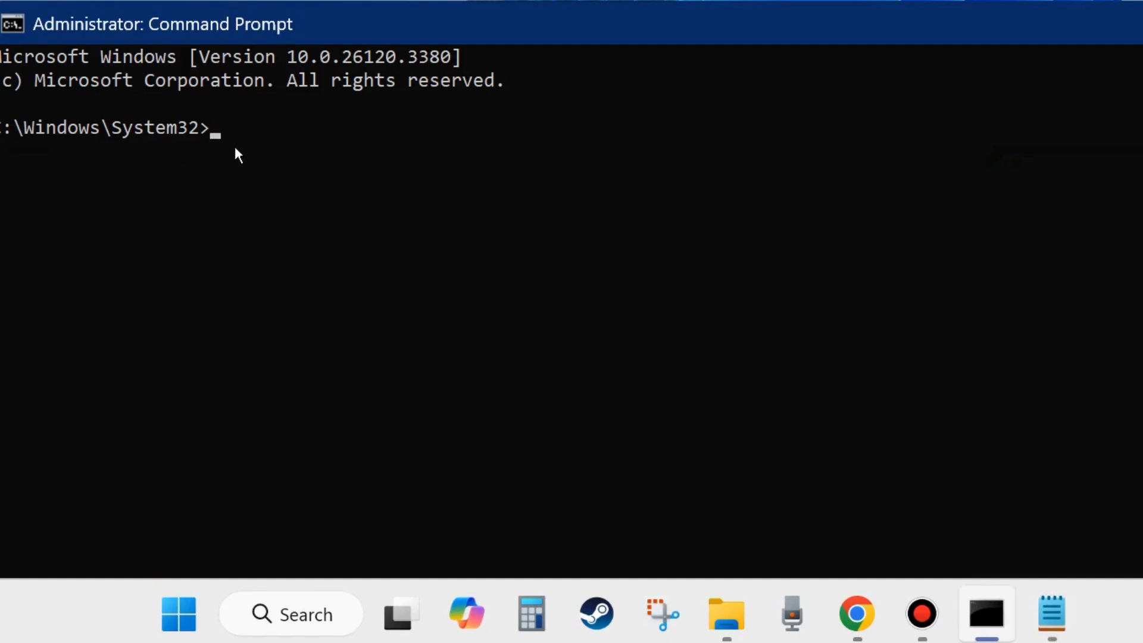
Type 'sfc /scannow' at the administrator prompt, correcting the typo, without running it
{"action": "type", "text": "sd"}
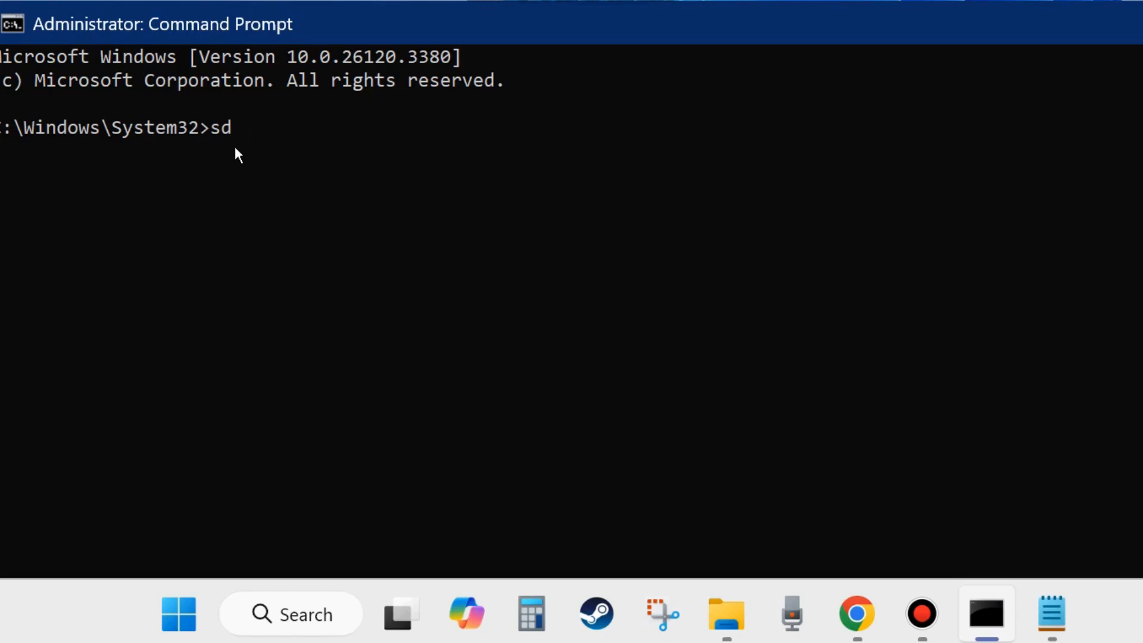
{"action": "key", "text": "Backspace"}
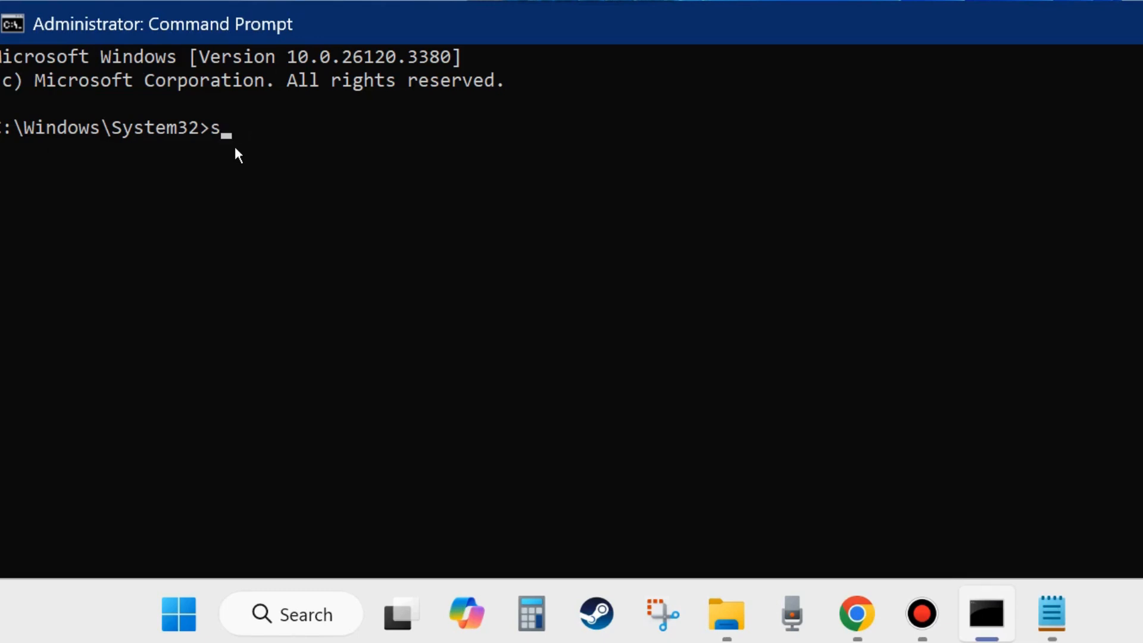
{"action": "type", "text": "fc /scann"}
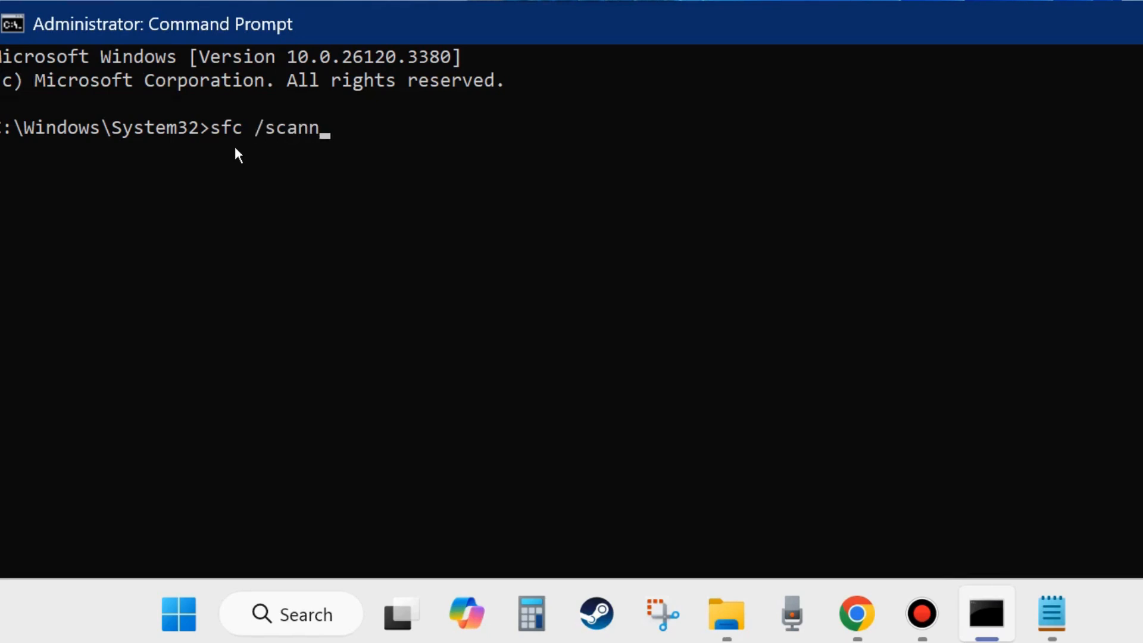
{"action": "type", "text": "ow"}
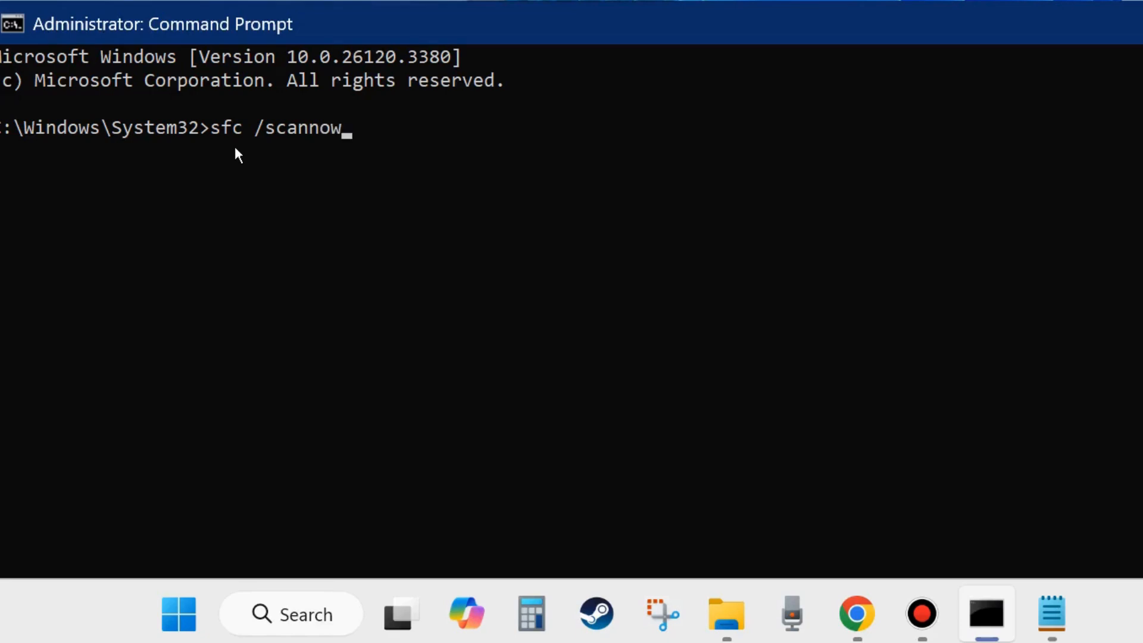
{"action": "mouse_move", "coordinate": [280, 156]}
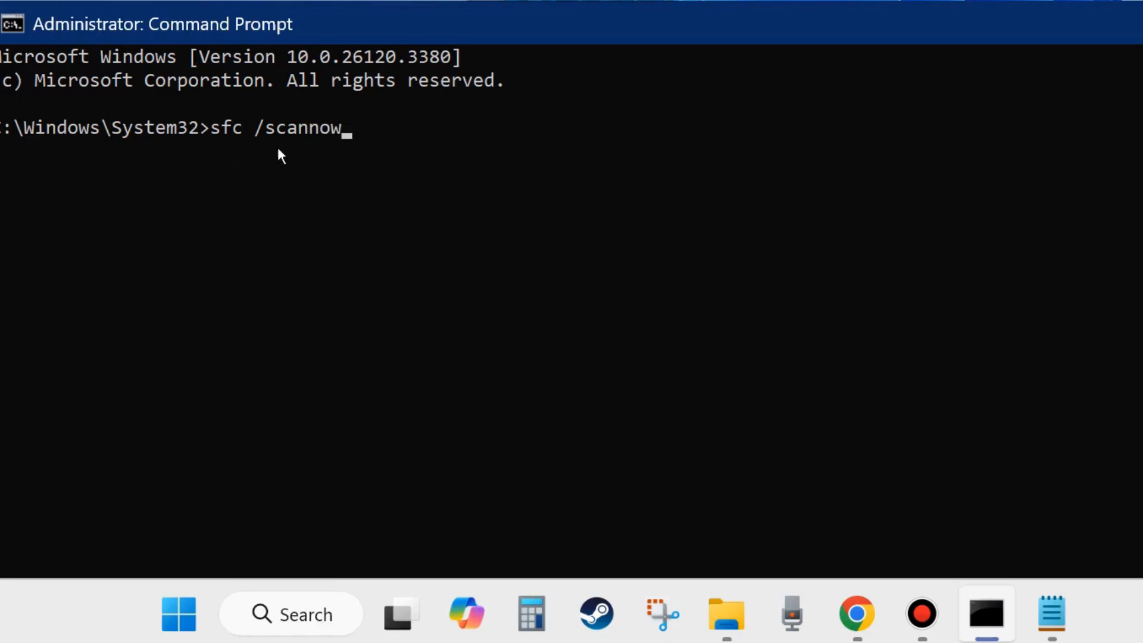
{"action": "mouse_move", "coordinate": [251, 153]}
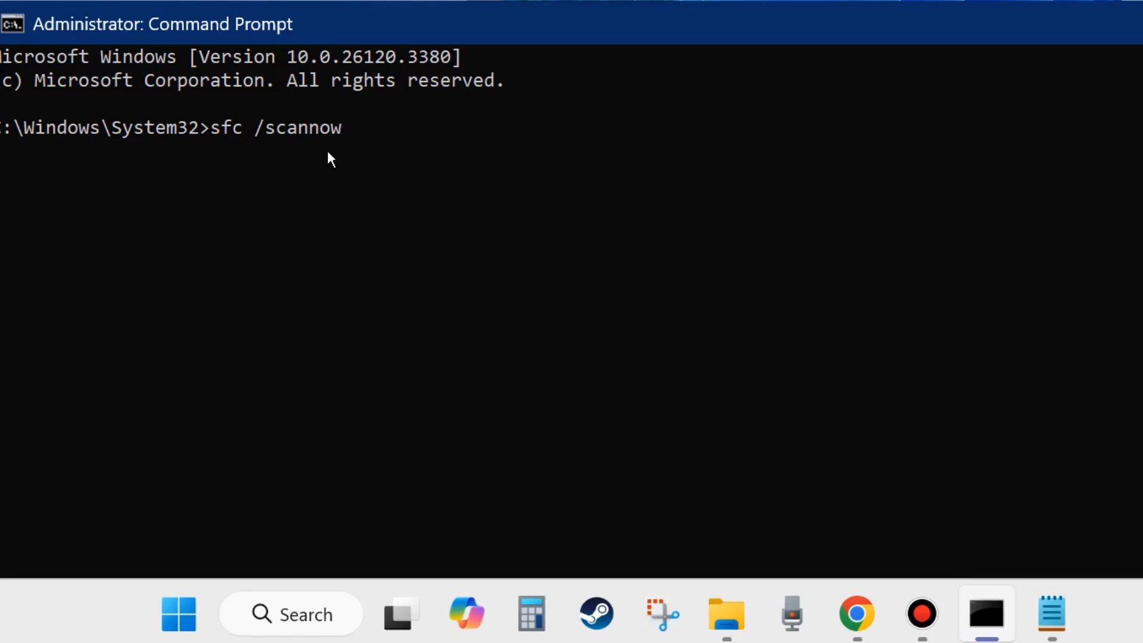
{"action": "mouse_move", "coordinate": [1088, 80]}
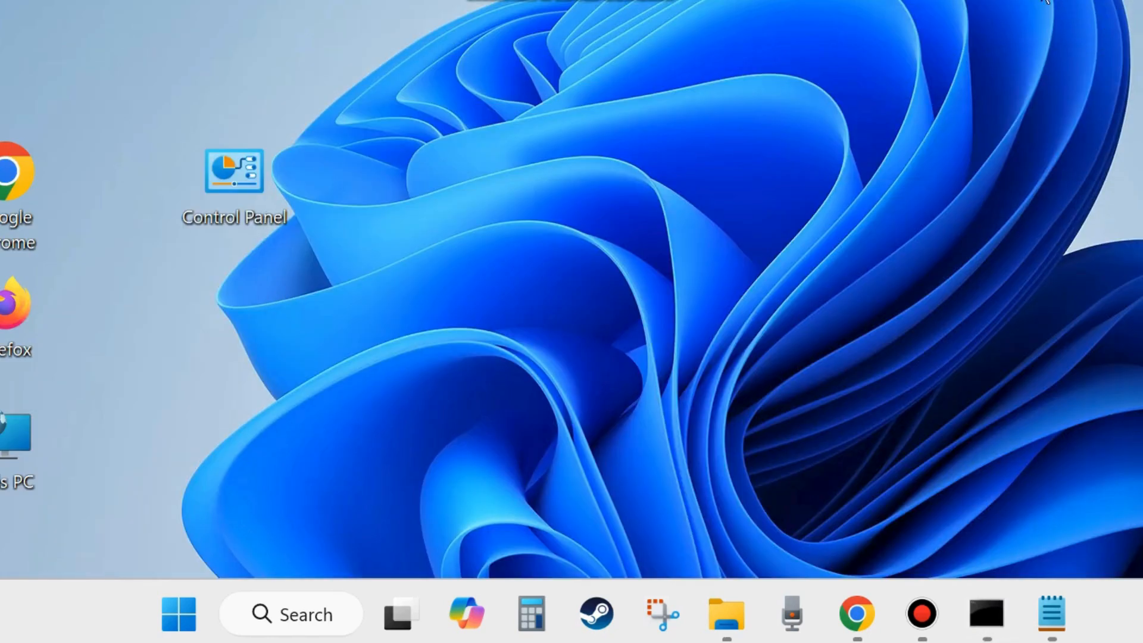
{"action": "mouse_move", "coordinate": [468, 416]}
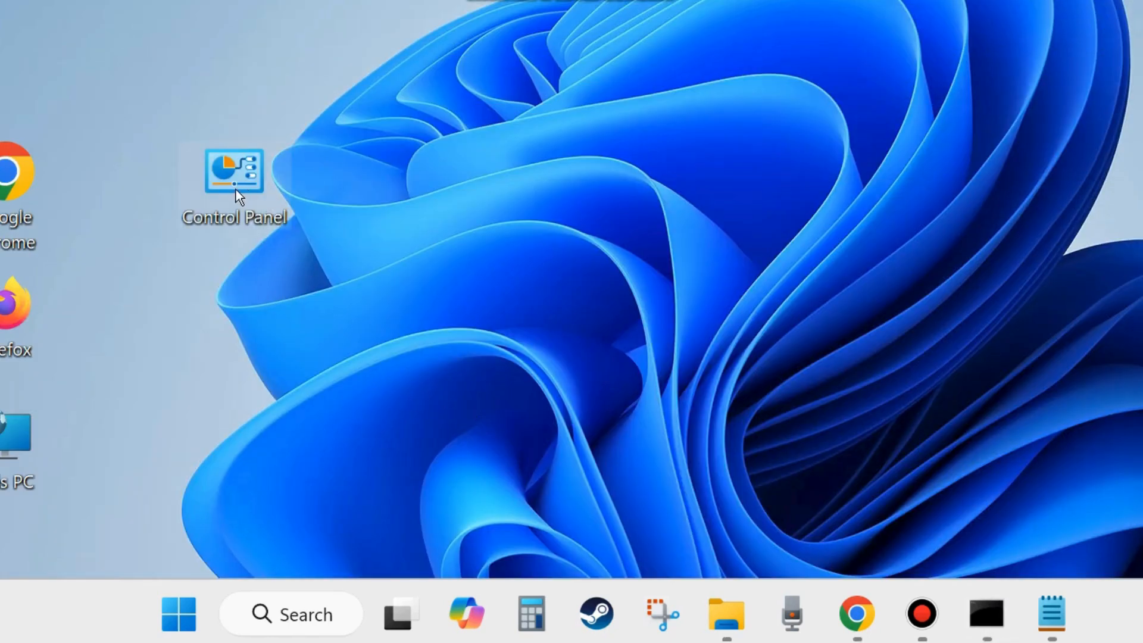
Open Control Panel's Programs and Features and select eFootball for uninstalling
{"action": "double_click", "coordinate": [231, 173]}
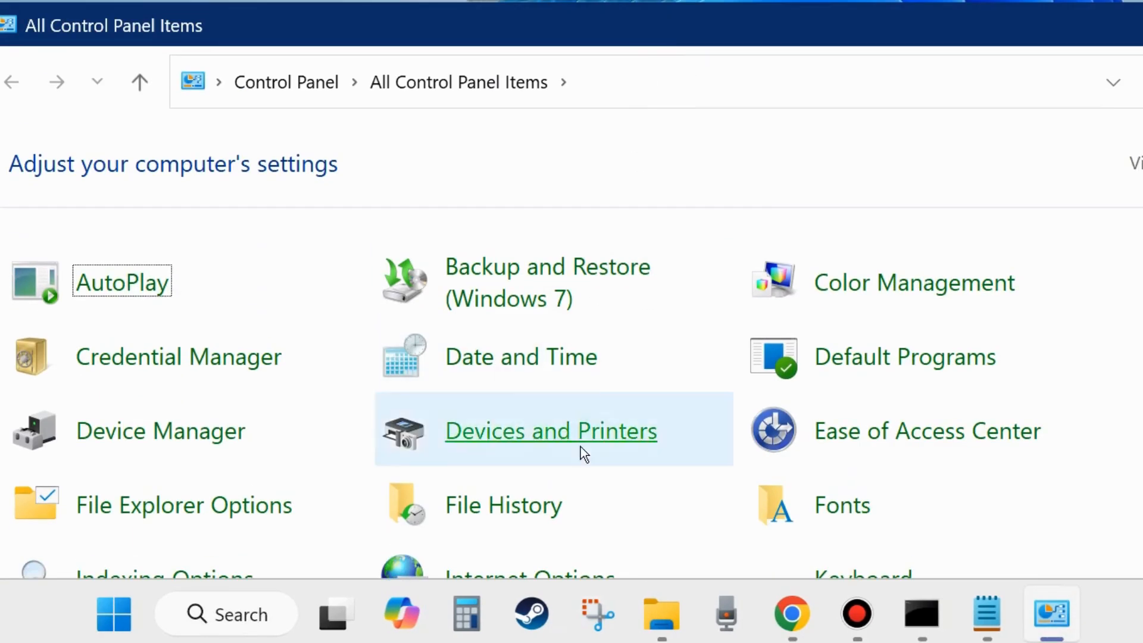
{"action": "scroll", "scroll_direction": "down", "scroll_amount": 3}
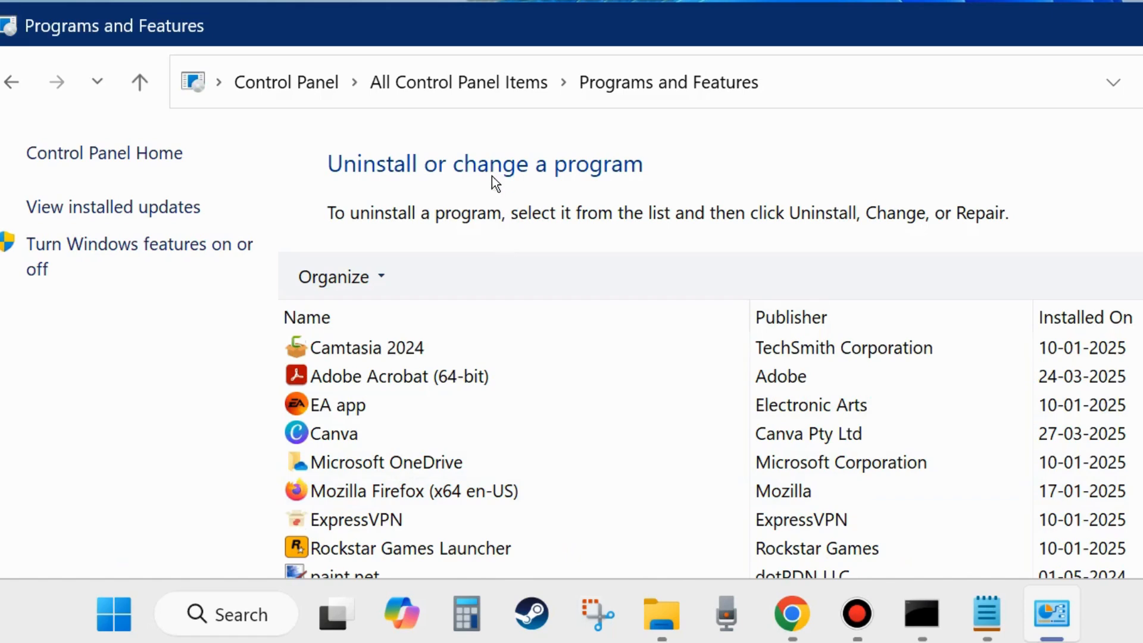
{"action": "scroll", "scroll_direction": "down", "scroll_amount": 3}
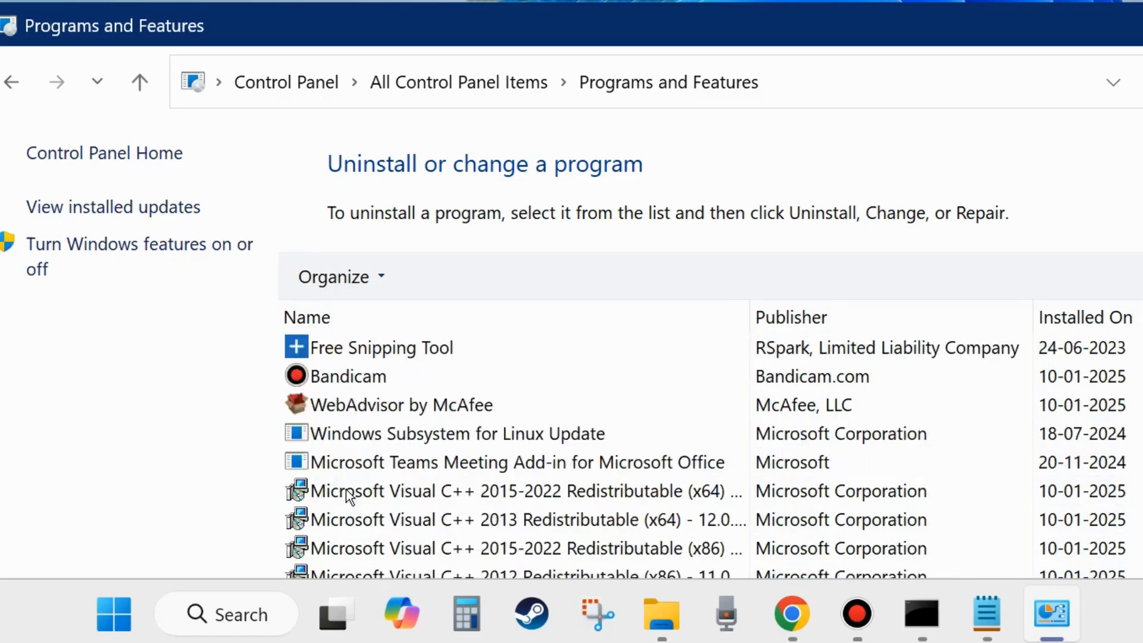
{"action": "scroll", "scroll_direction": "down", "scroll_amount": 3}
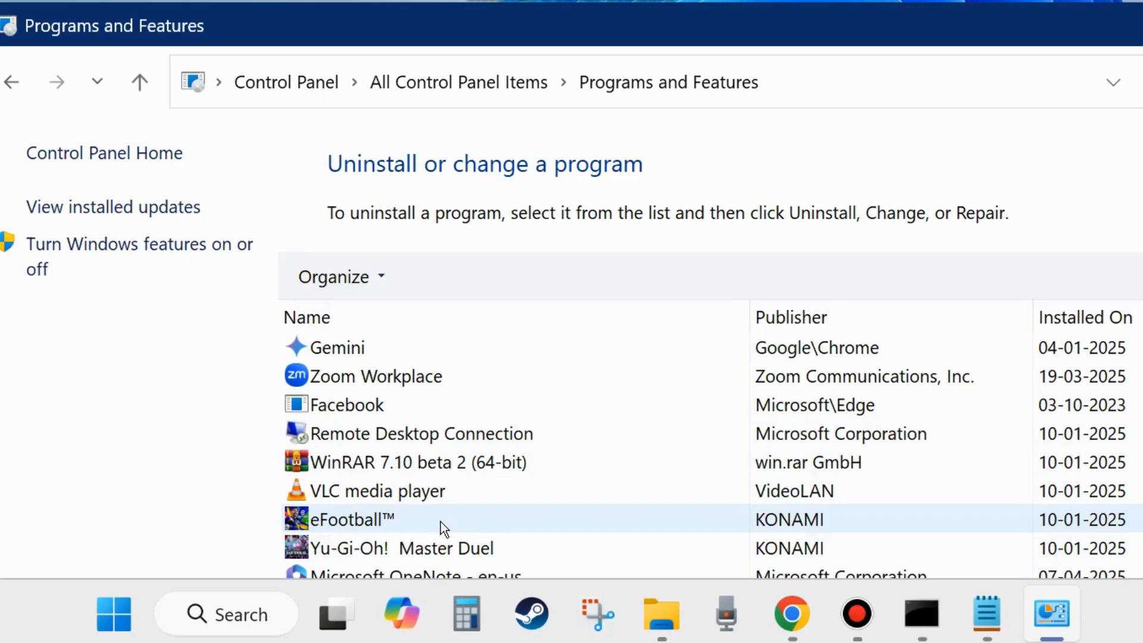
{"action": "left_click", "coordinate": [352, 519]}
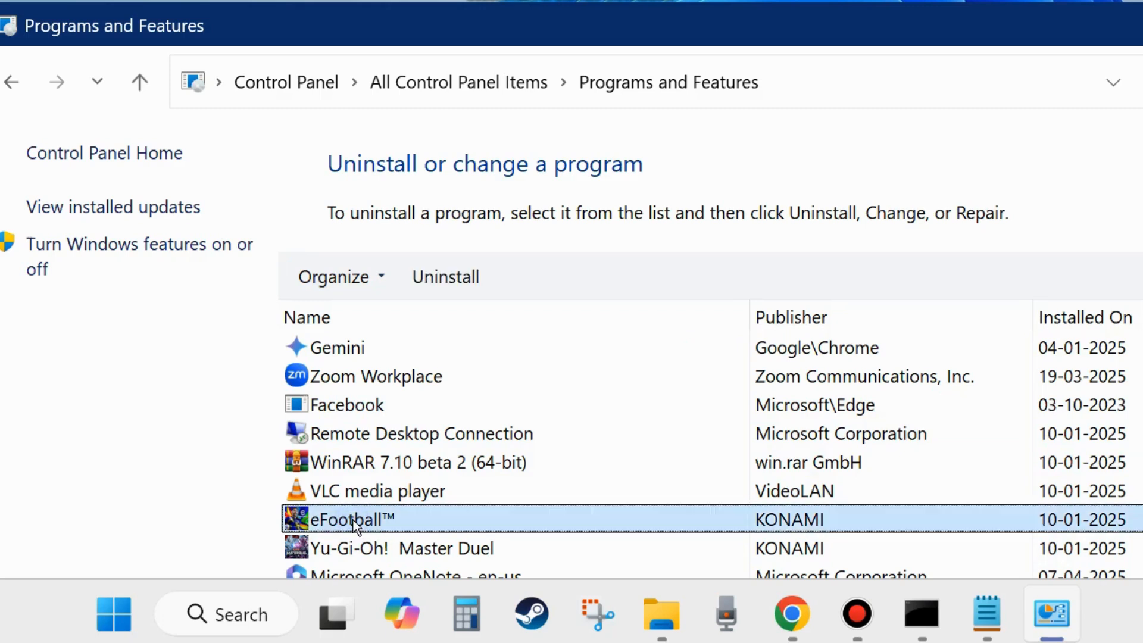
{"action": "mouse_move", "coordinate": [458, 290]}
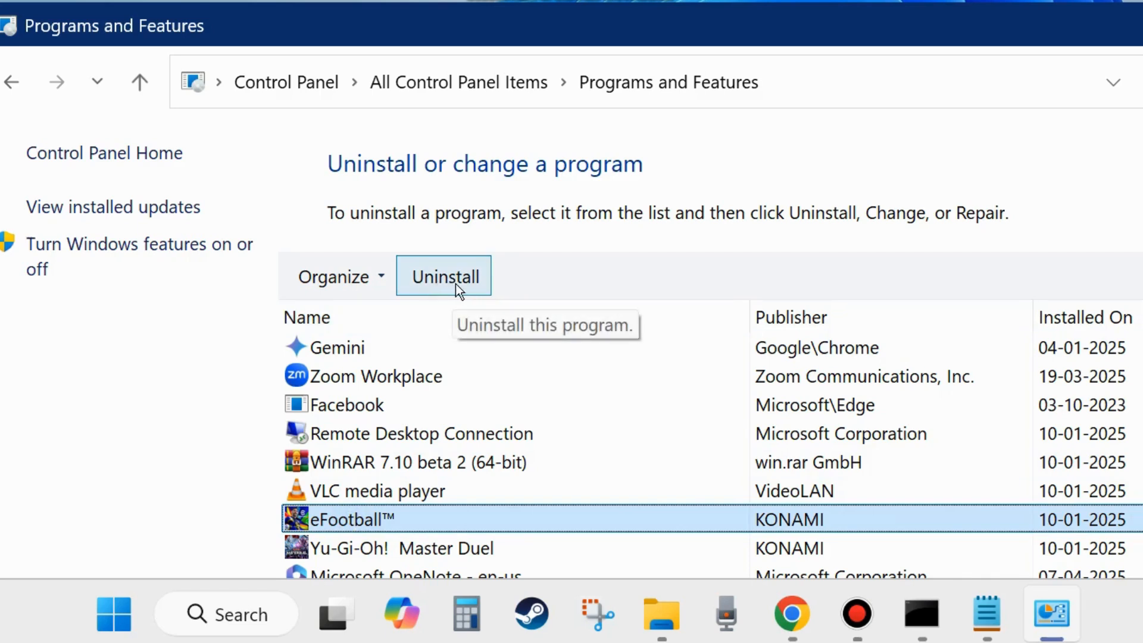
{"action": "mouse_move", "coordinate": [443, 288]}
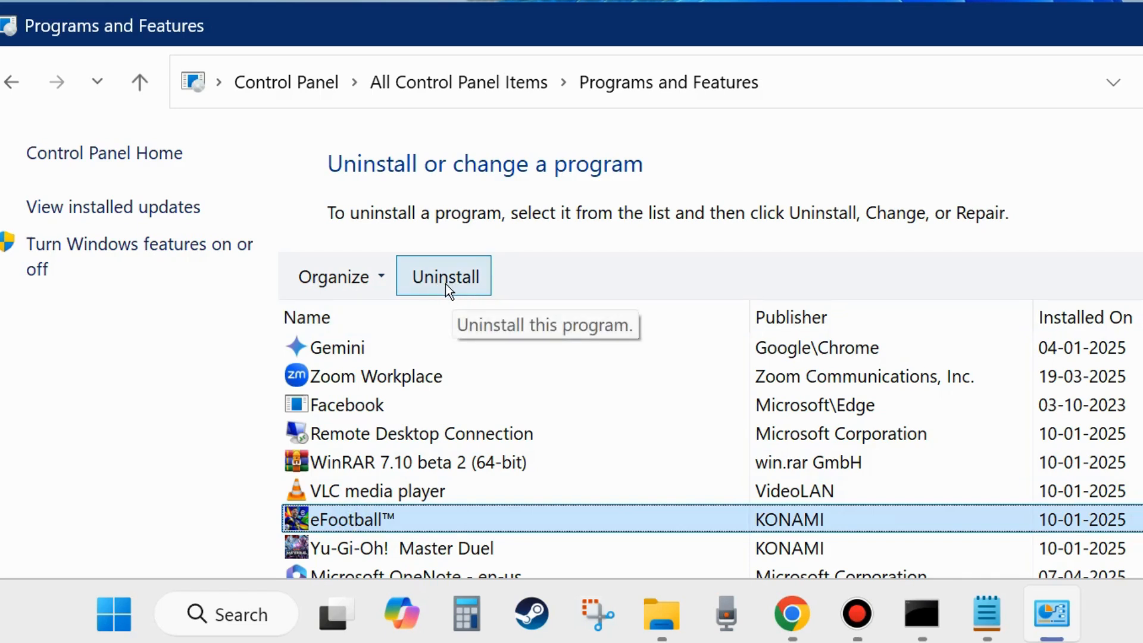
{"action": "mouse_move", "coordinate": [857, 200]}
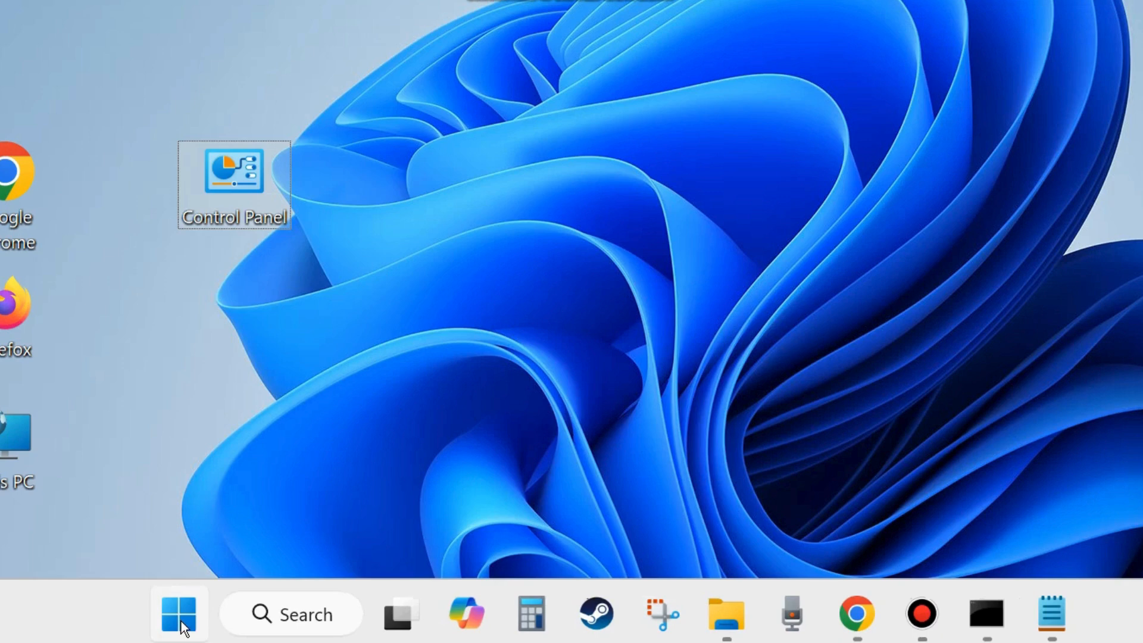
Run 'rstrui' from the Run dialog to start System Restore
{"action": "right_click", "coordinate": [177, 614]}
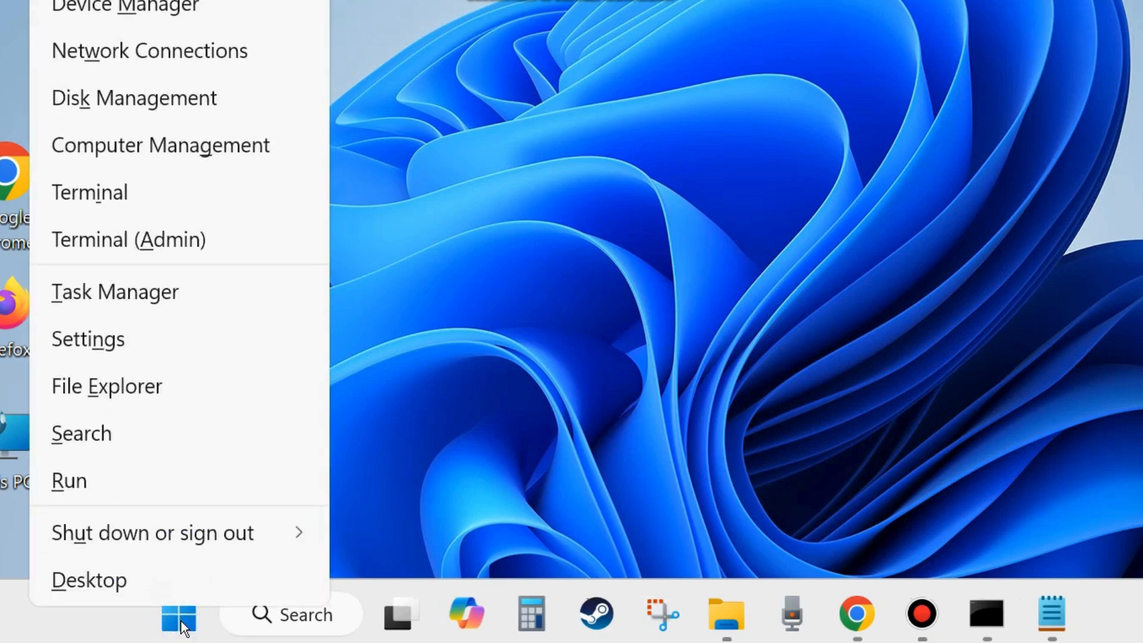
{"action": "mouse_move", "coordinate": [97, 484]}
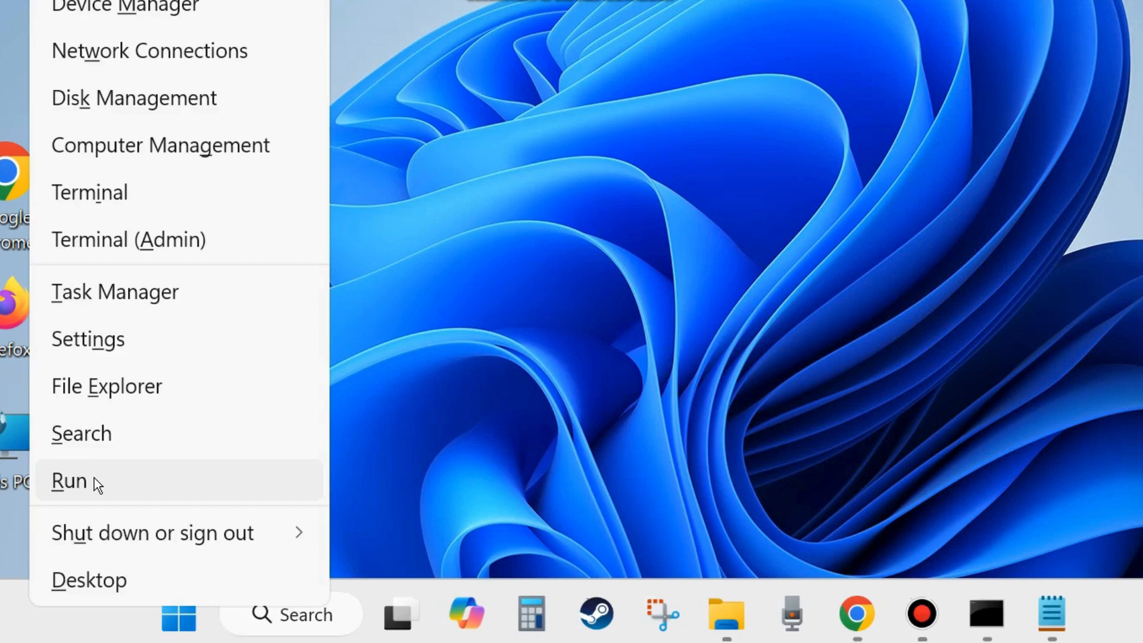
{"action": "left_click", "coordinate": [70, 481]}
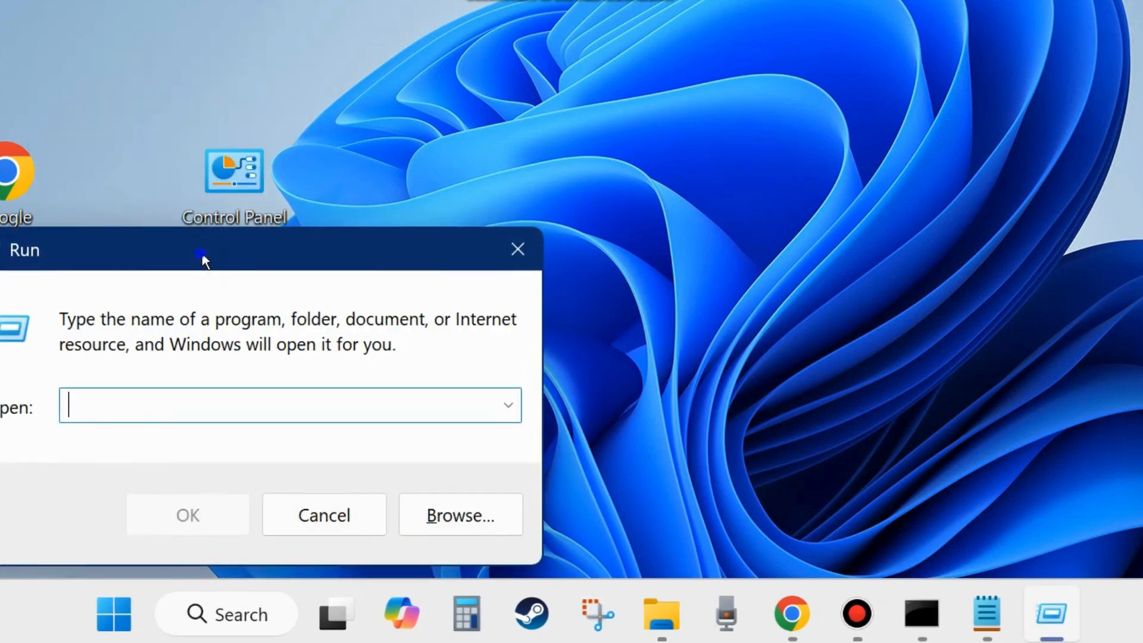
{"action": "left_click_drag", "start_coordinate": [204, 250], "coordinate": [656, 108]}
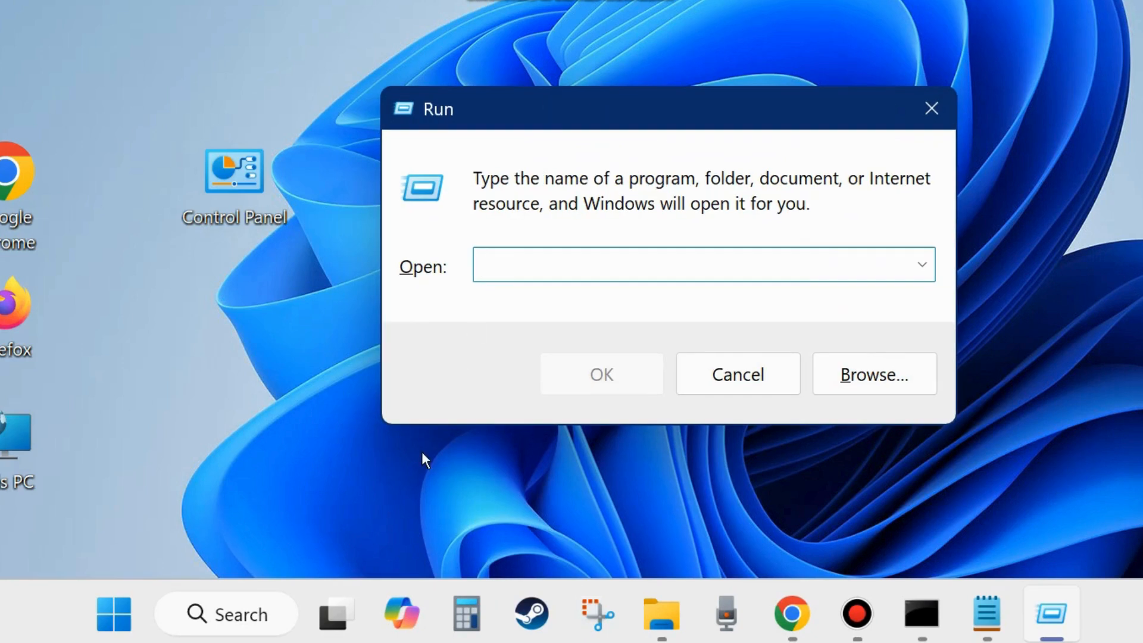
{"action": "type", "text": "rstrui"}
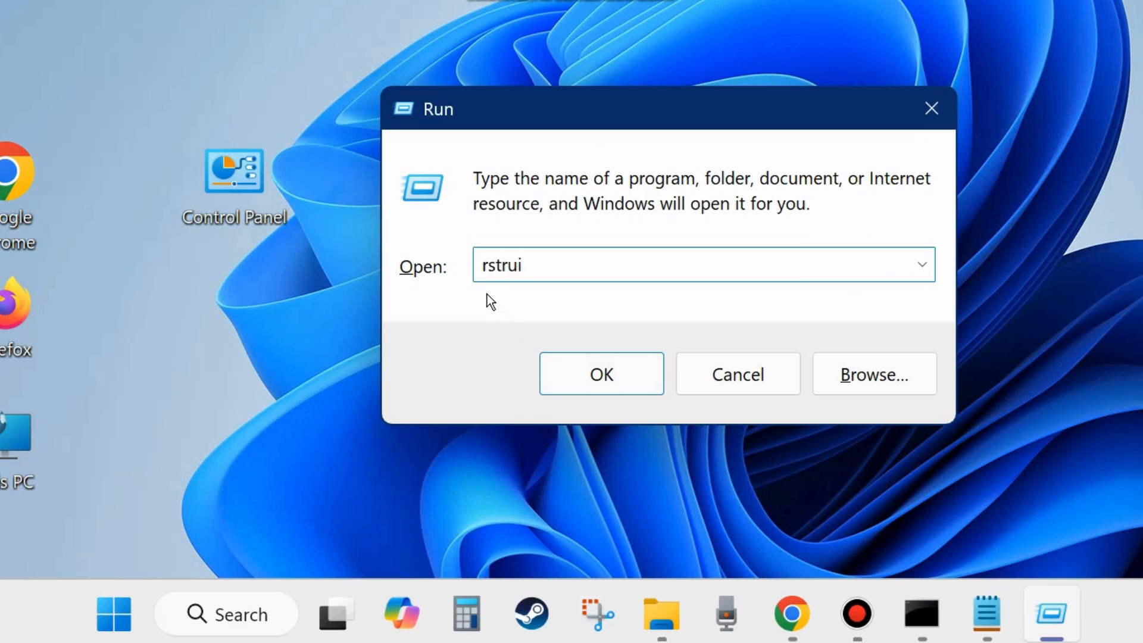
{"action": "mouse_move", "coordinate": [528, 292]}
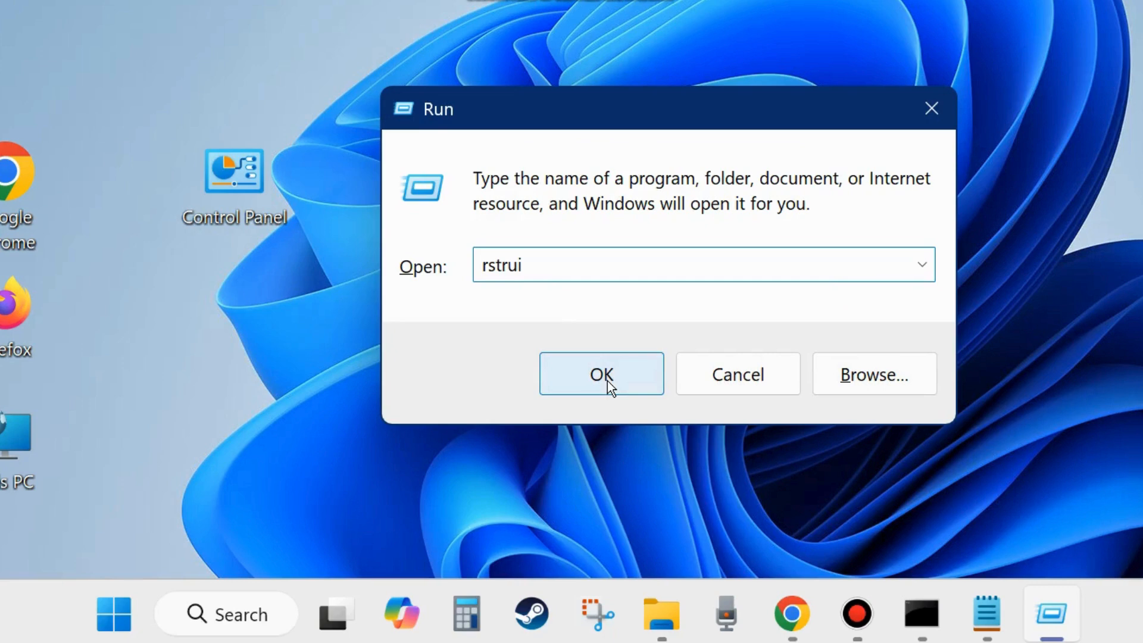
{"action": "left_click", "coordinate": [601, 374]}
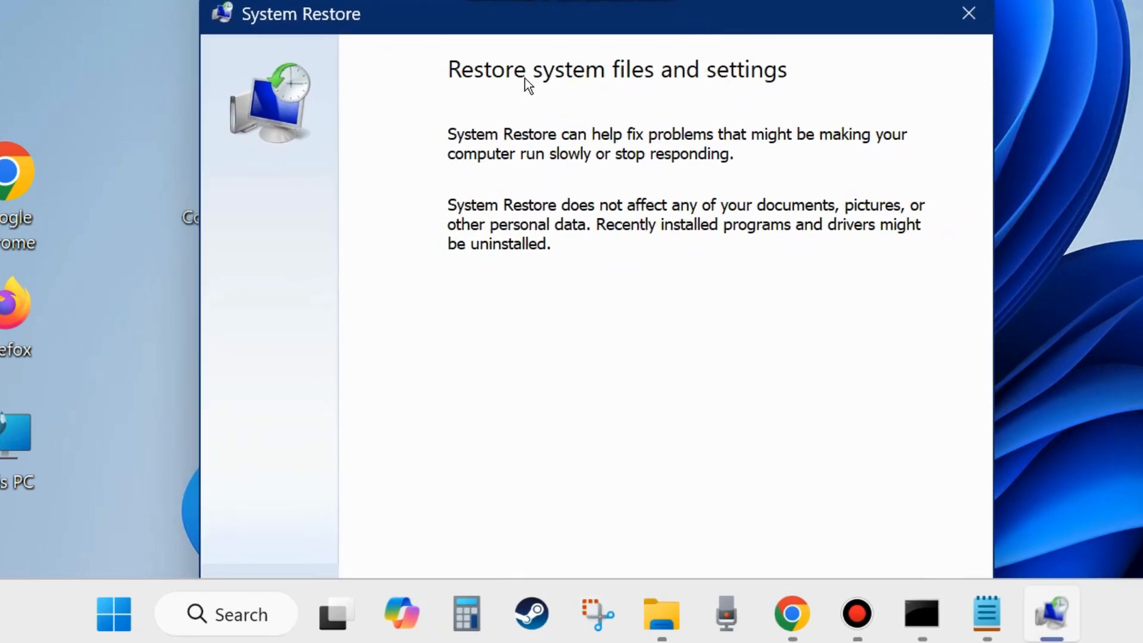
{"action": "mouse_move", "coordinate": [717, 91]}
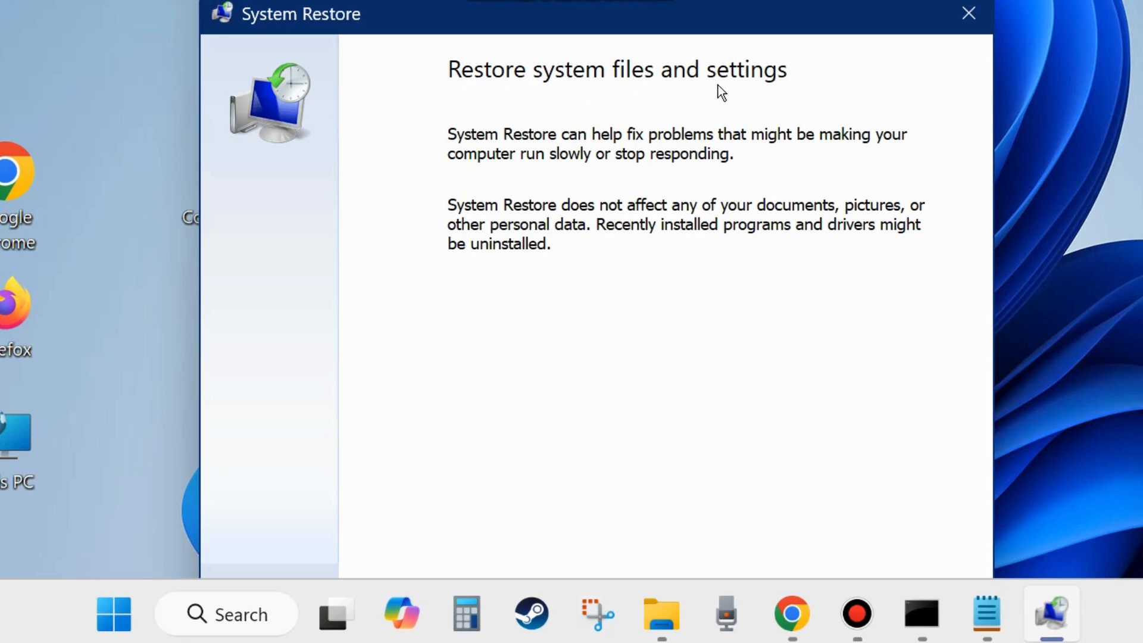
{"action": "mouse_move", "coordinate": [623, 106]}
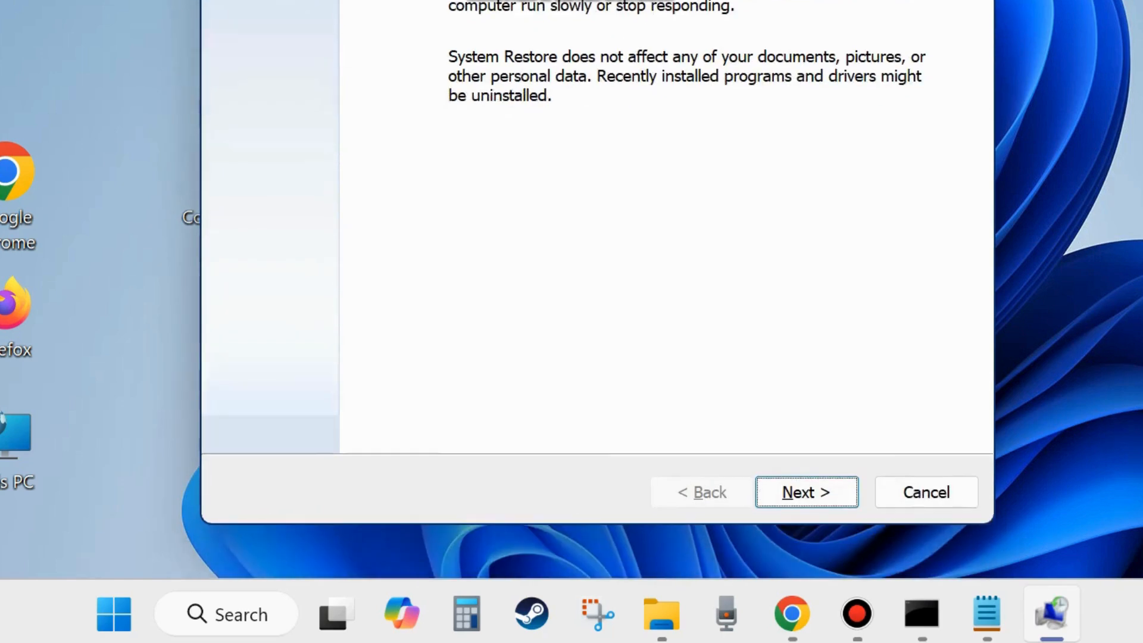
{"action": "left_click", "coordinate": [807, 492]}
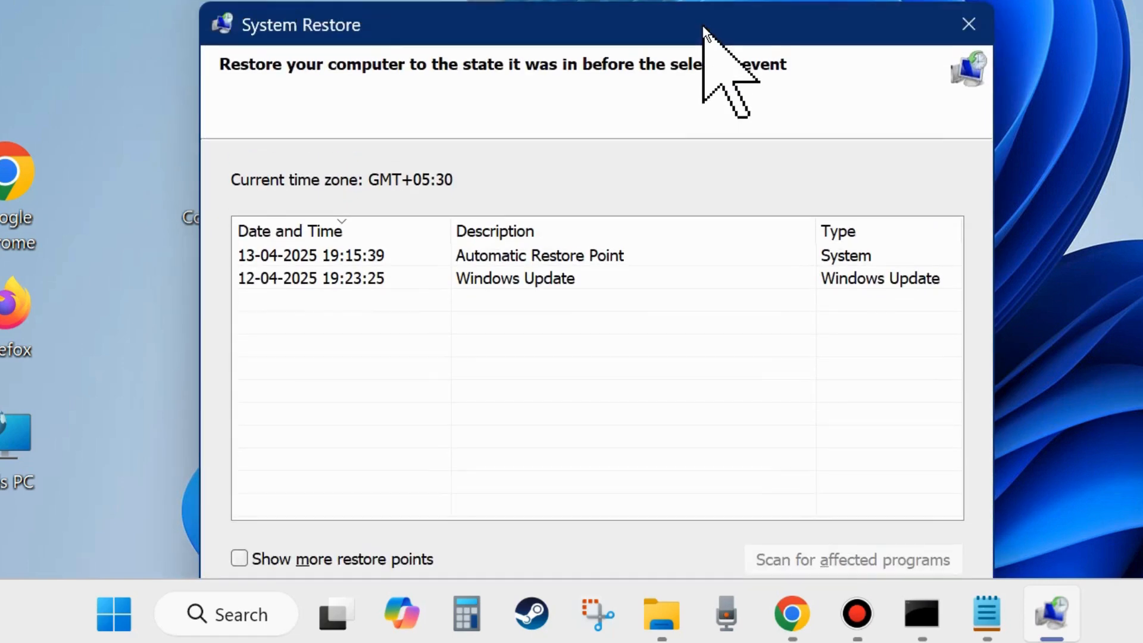
{"action": "mouse_move", "coordinate": [556, 267]}
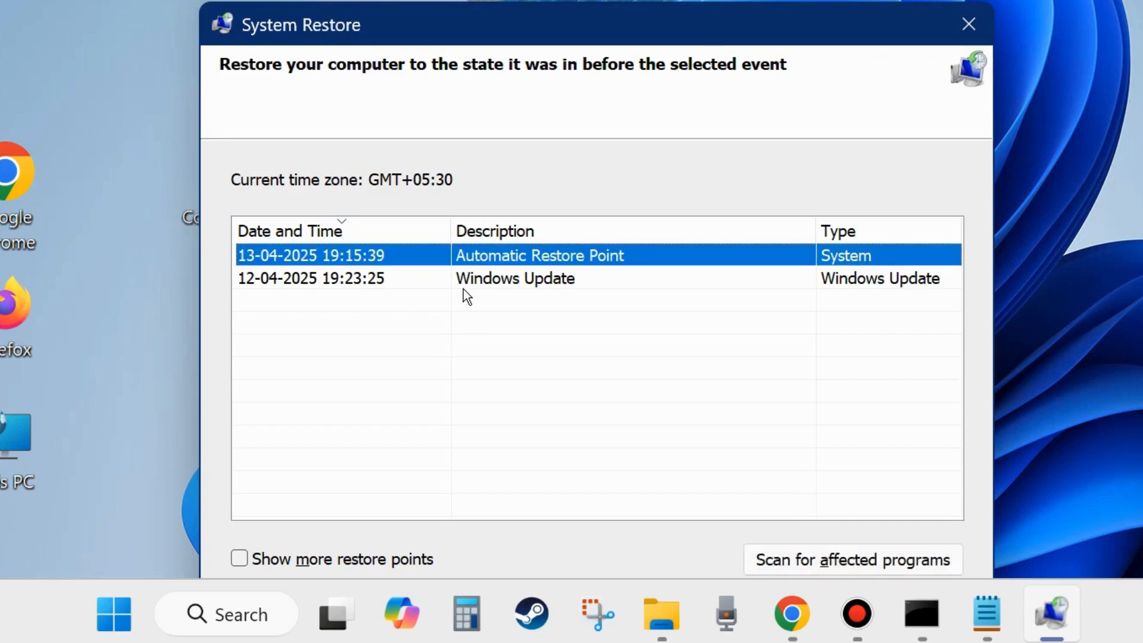
{"action": "left_click", "coordinate": [514, 278]}
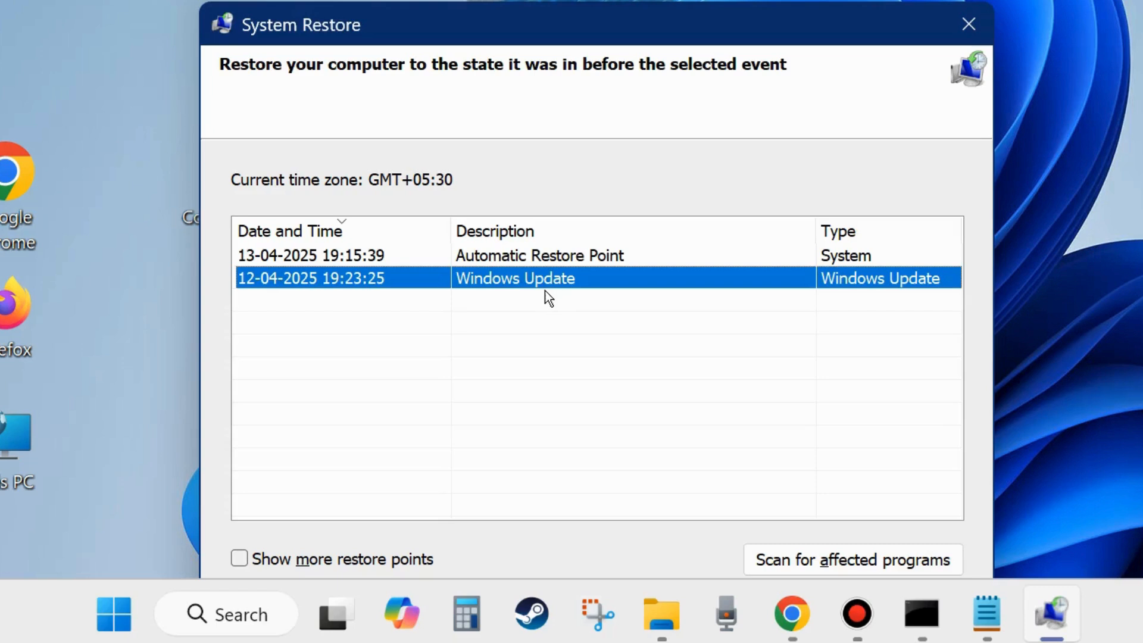
{"action": "mouse_move", "coordinate": [520, 303]}
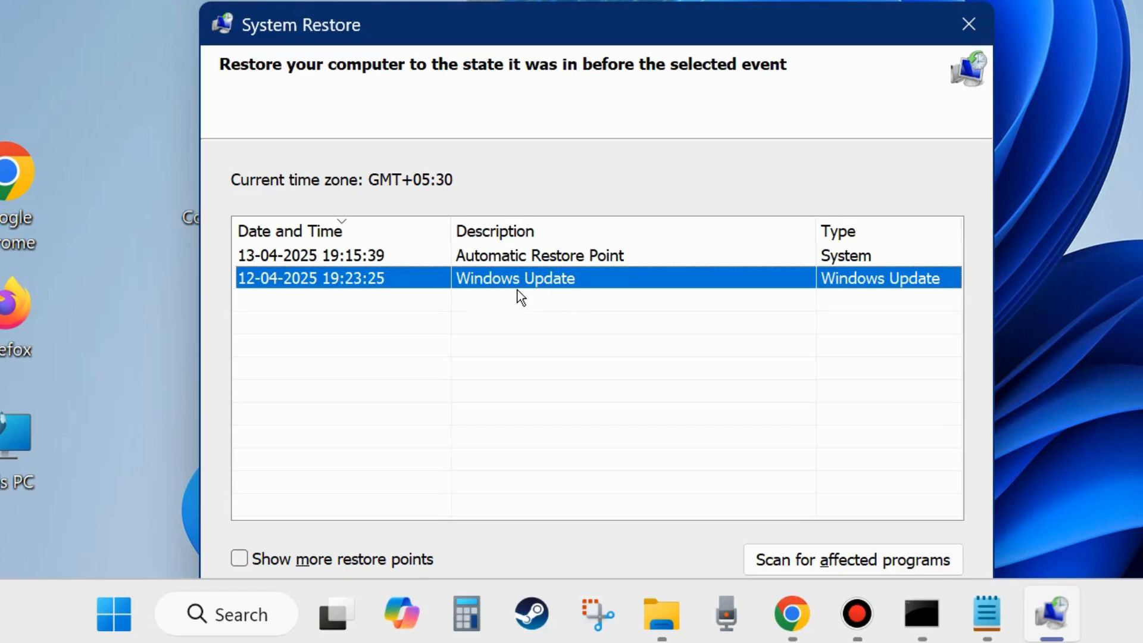
{"action": "mouse_move", "coordinate": [592, 34]}
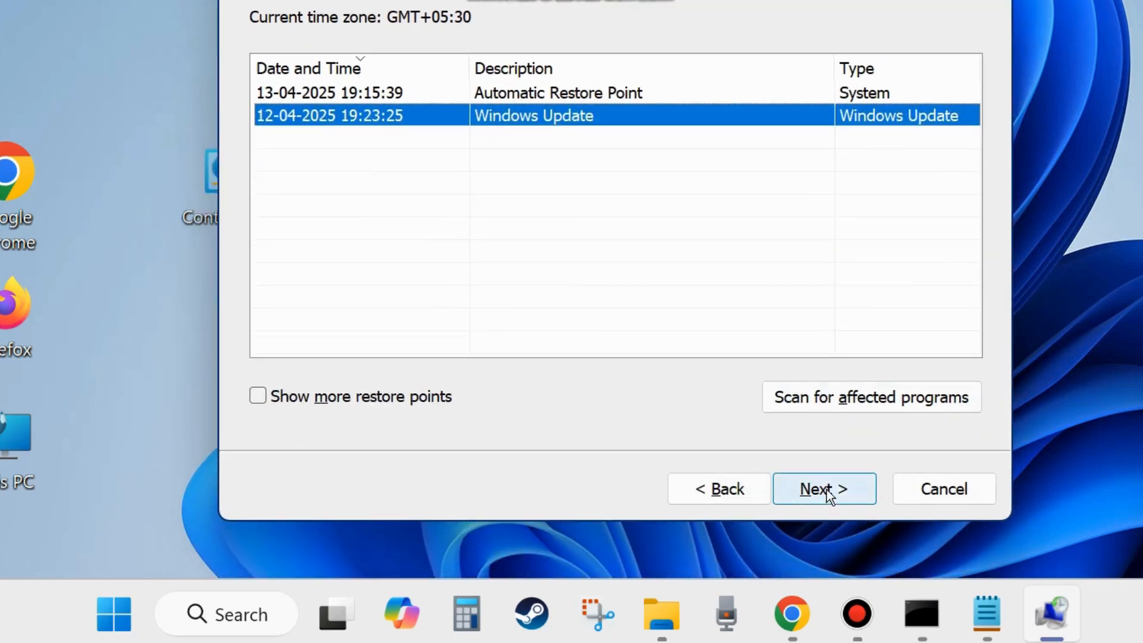
{"action": "left_click", "coordinate": [824, 489]}
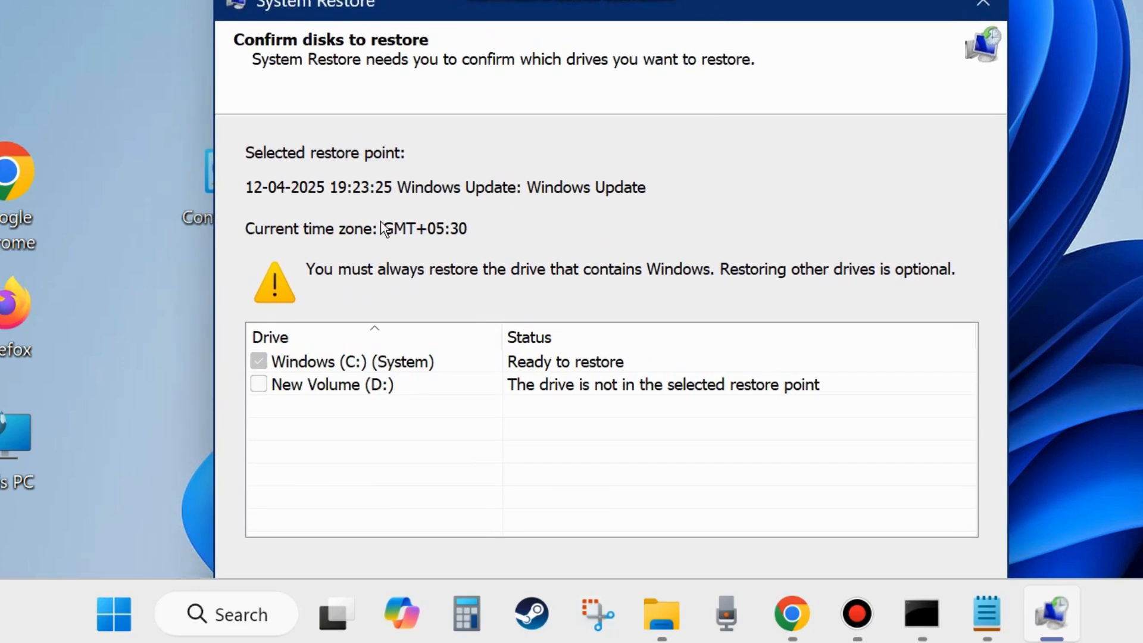
{"action": "mouse_move", "coordinate": [455, 296]}
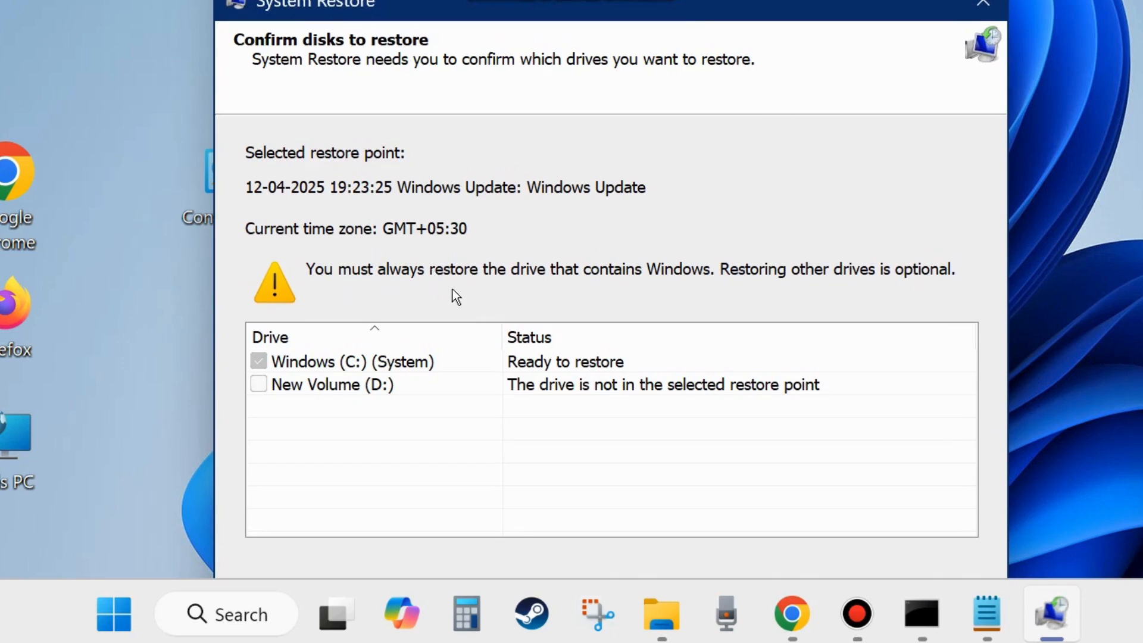
{"action": "mouse_move", "coordinate": [840, 294]}
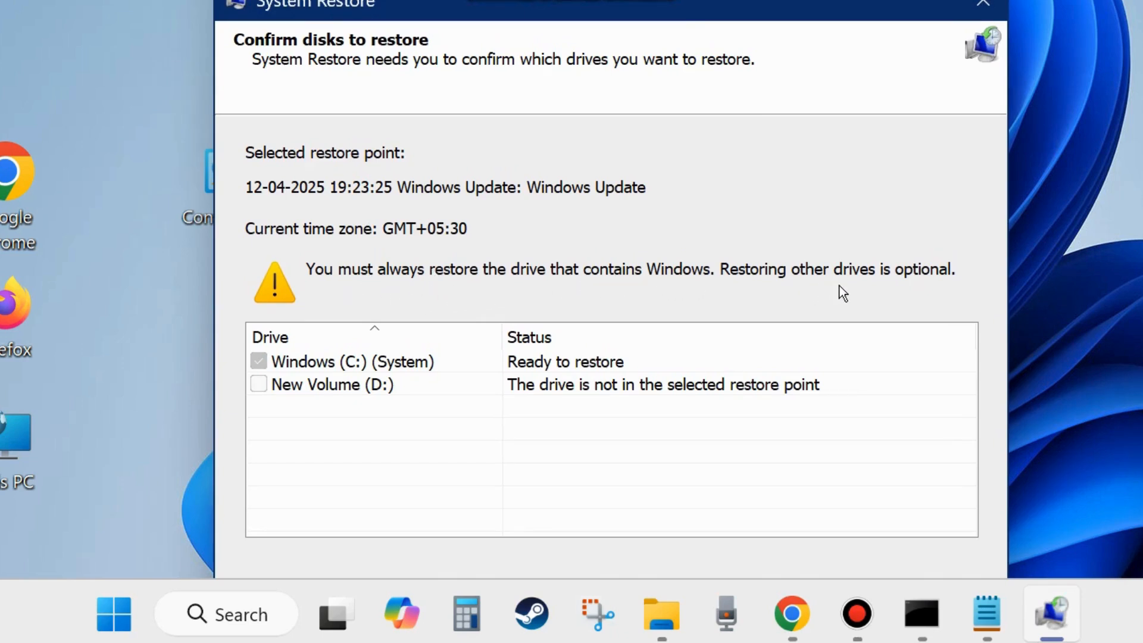
{"action": "mouse_move", "coordinate": [912, 287]}
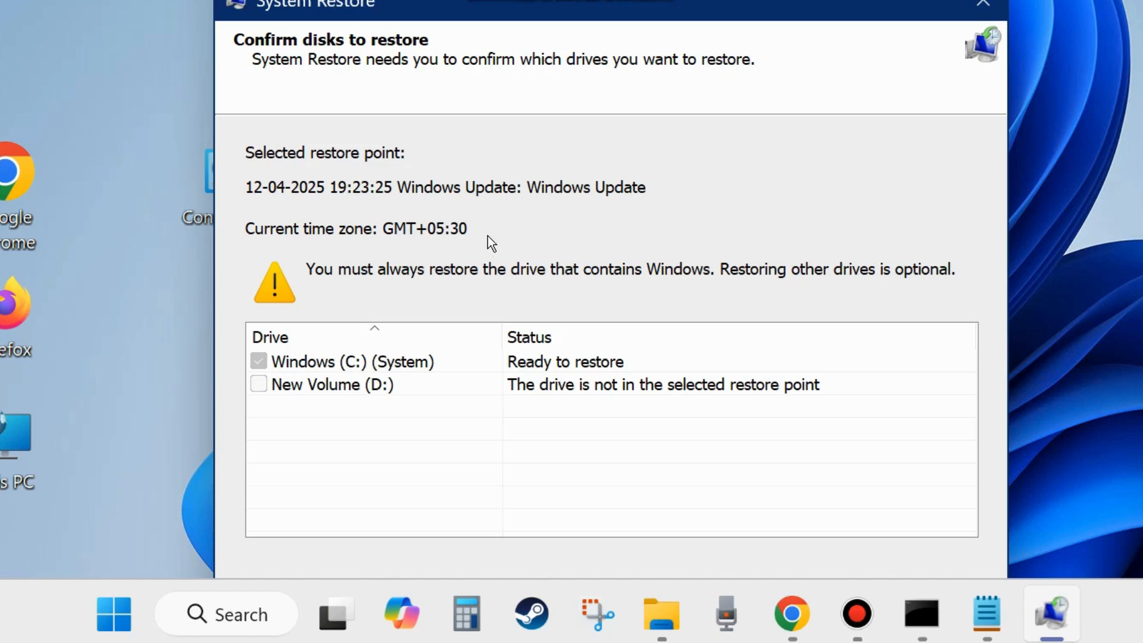
{"action": "mouse_move", "coordinate": [365, 382]}
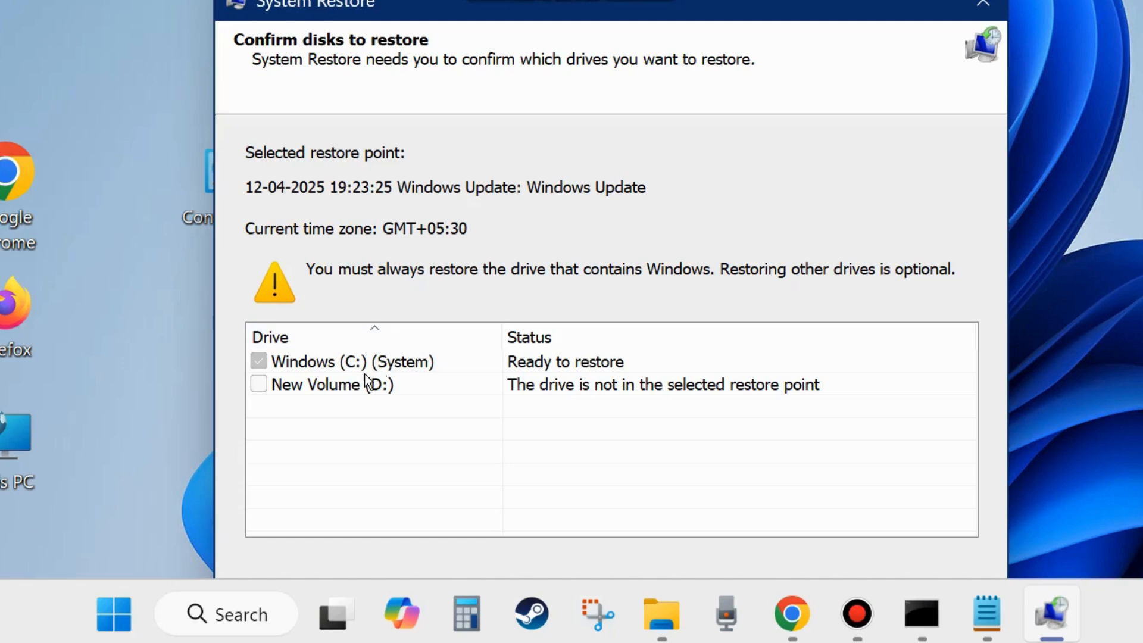
{"action": "mouse_move", "coordinate": [411, 399]}
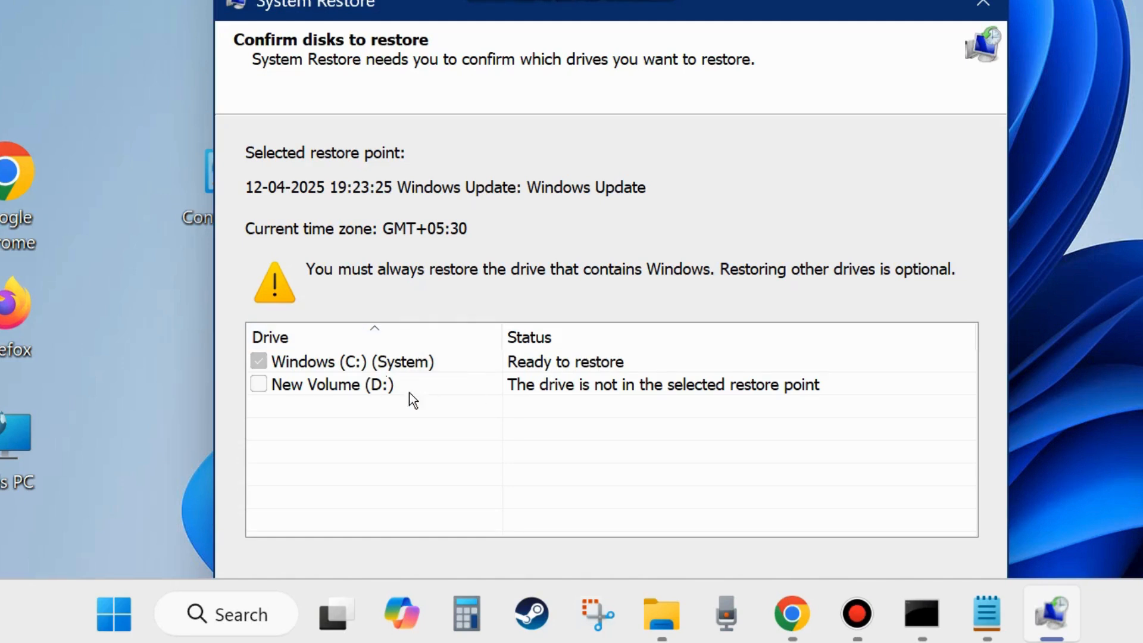
{"action": "mouse_move", "coordinate": [706, 396]}
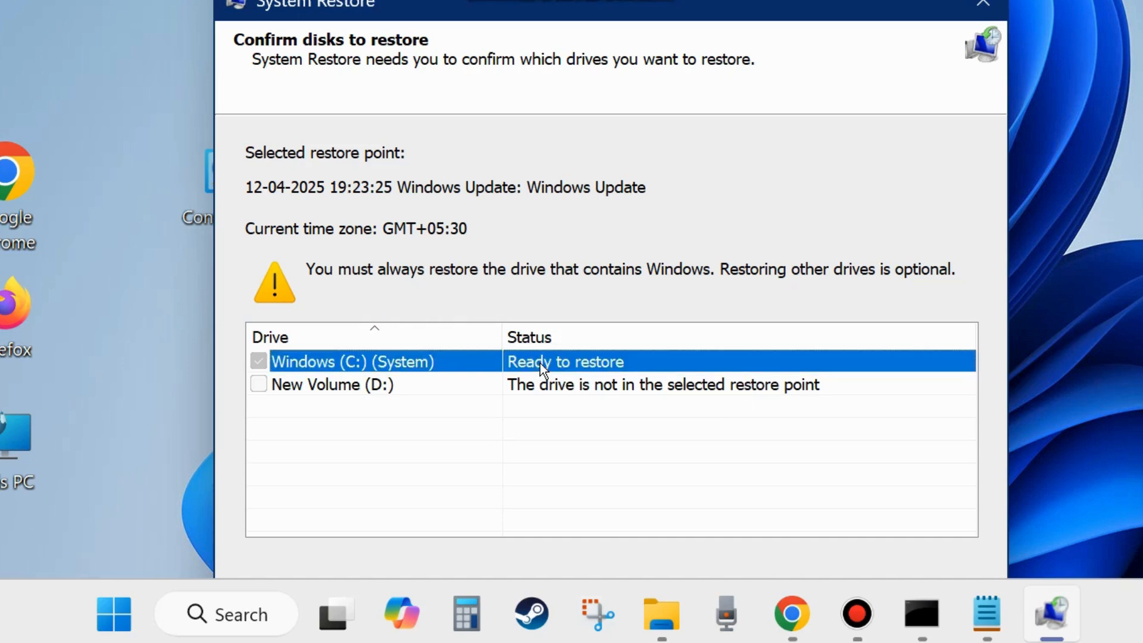
{"action": "mouse_move", "coordinate": [583, 17]}
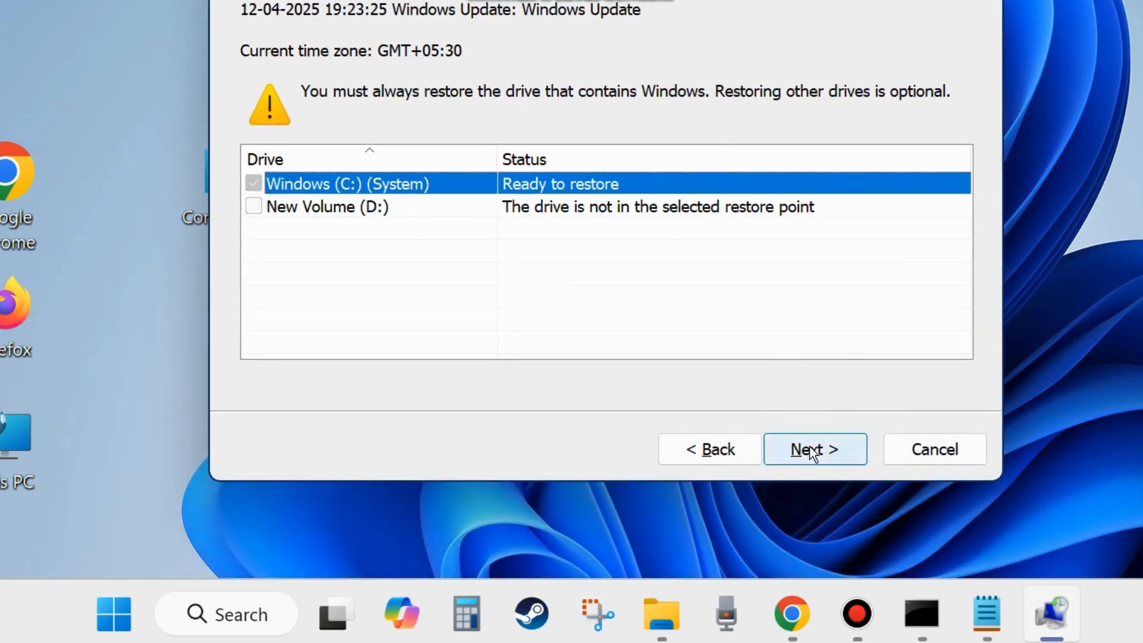
Keep Windows (C:) selected and continue to the final summary page
{"action": "left_click", "coordinate": [815, 449]}
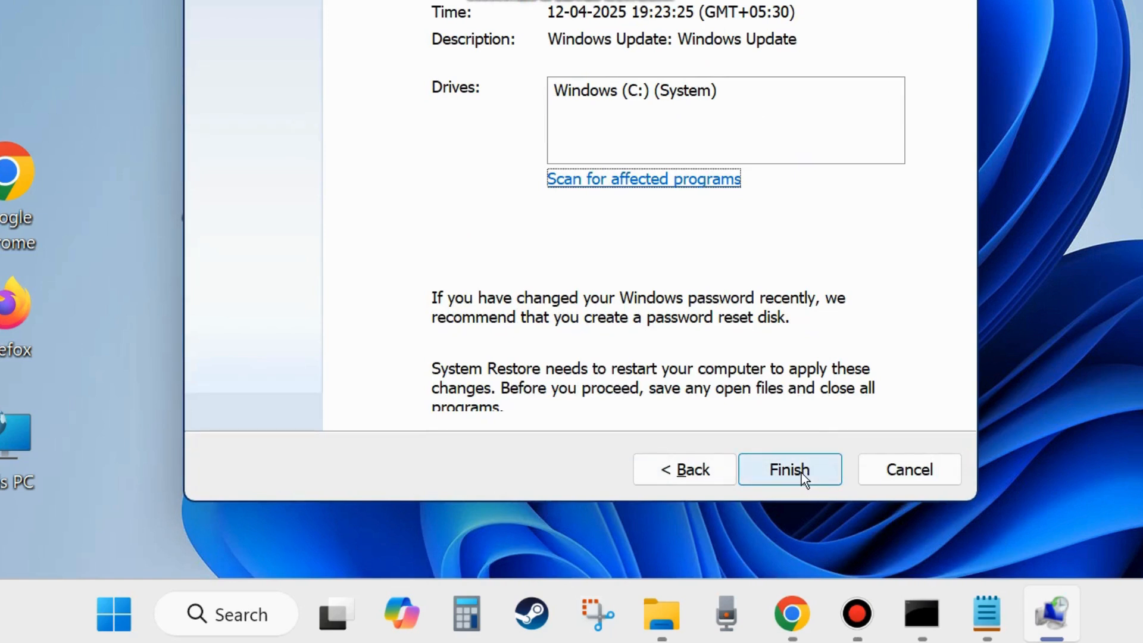
Finish the wizard to restore to the 12-04-2025 Windows Update point
{"action": "left_click", "coordinate": [790, 469]}
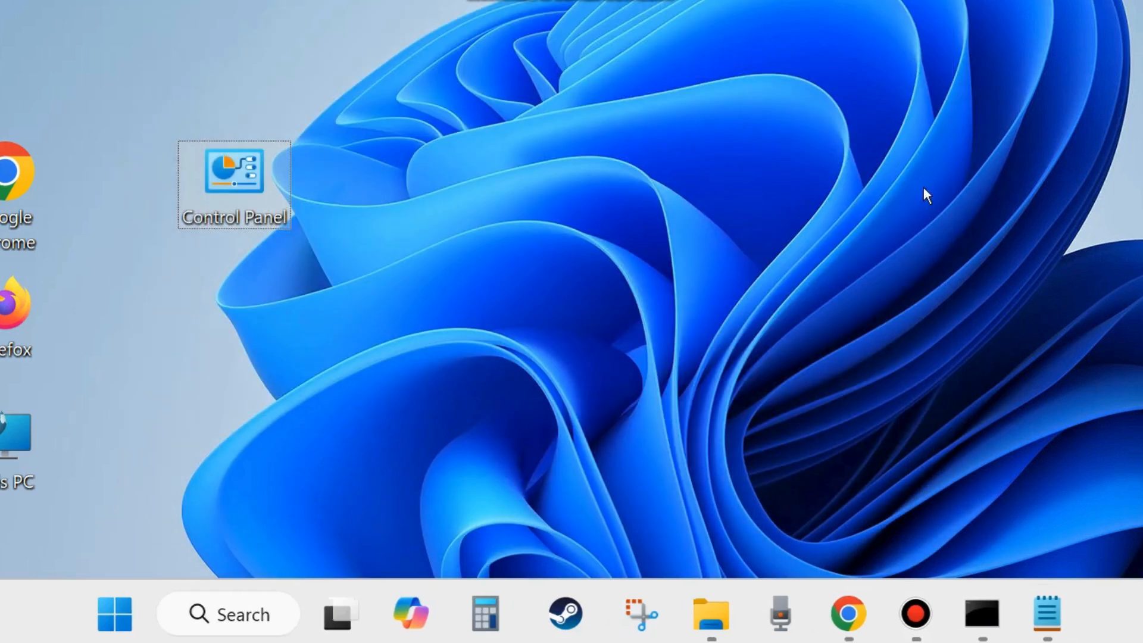
{"action": "mouse_move", "coordinate": [939, 379]}
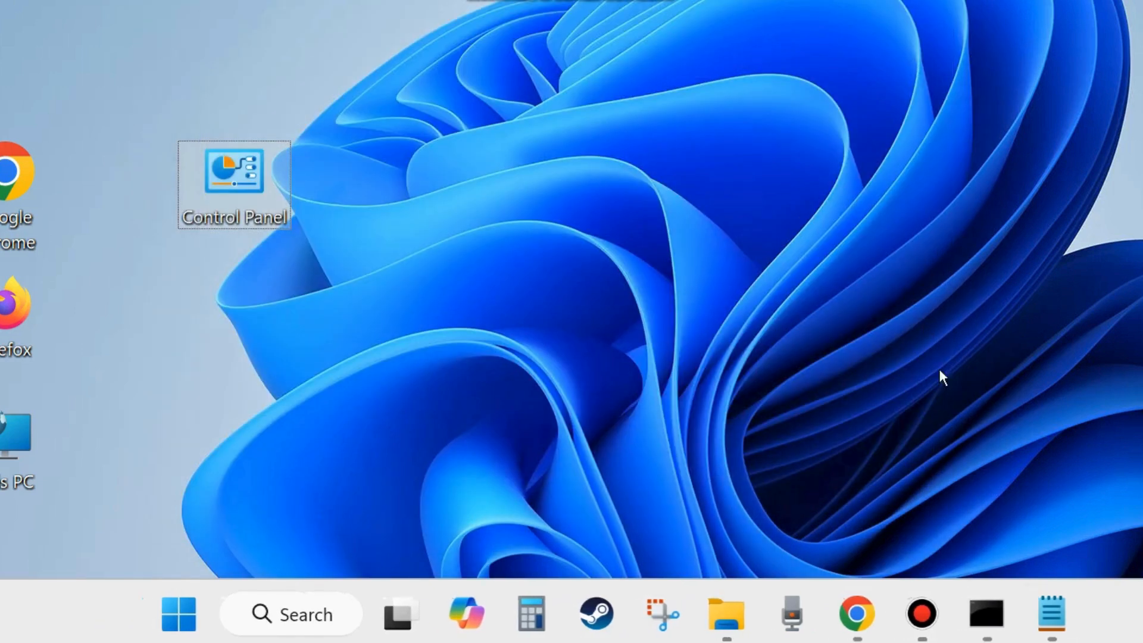